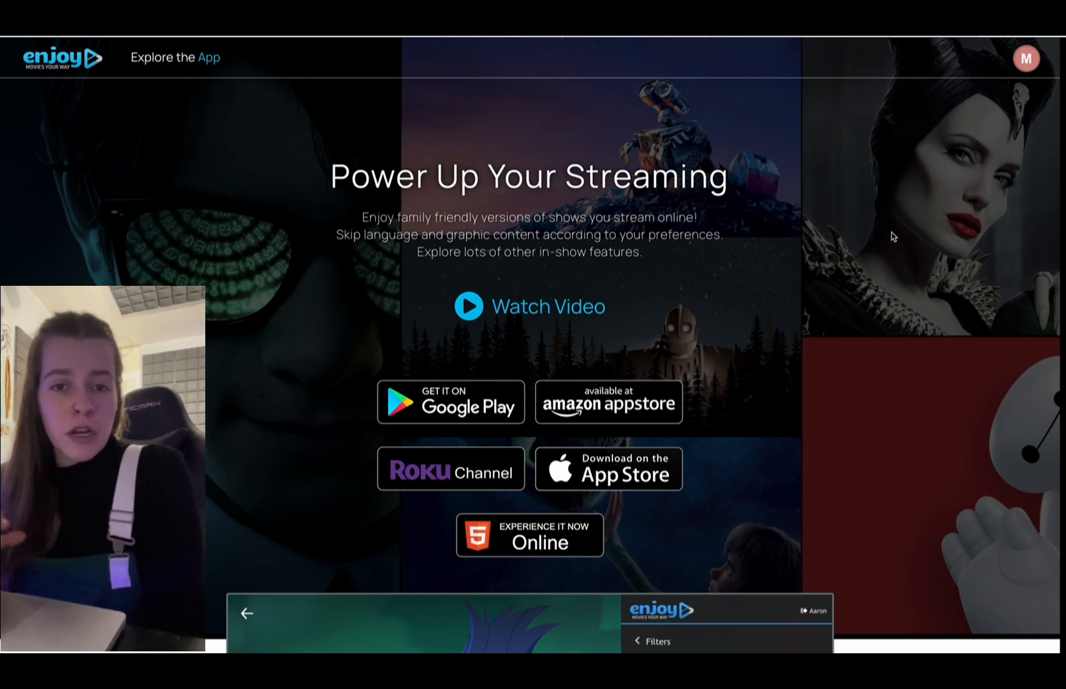
pyautogui.moveTo(199, 247)
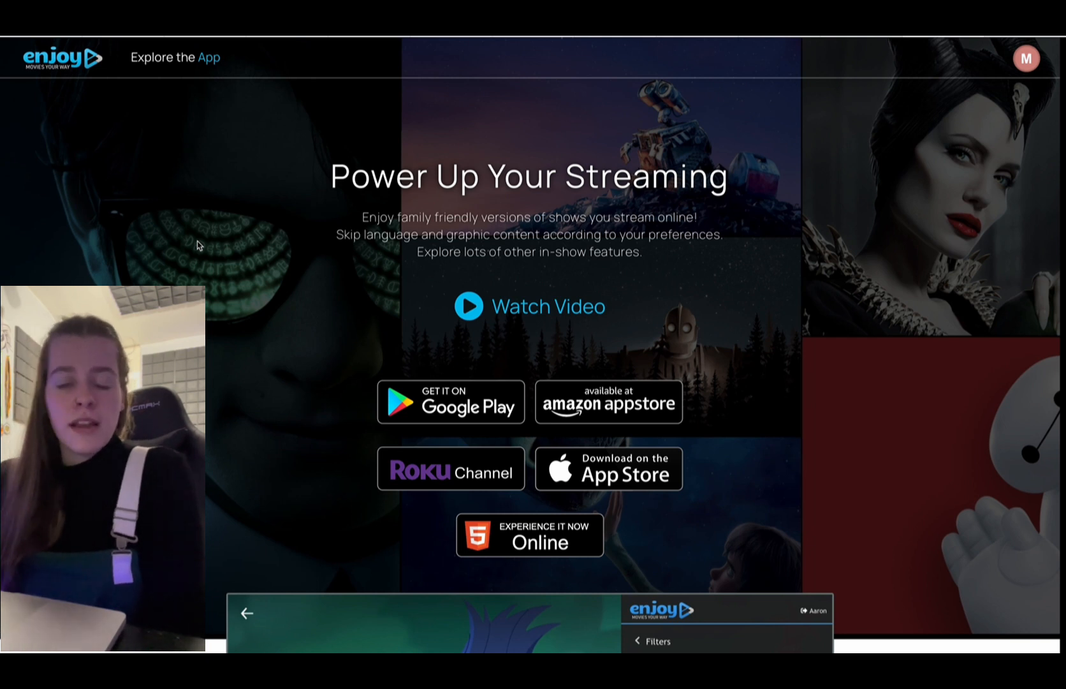
# - Go to the Account page from the M avatar's dropdown menu
pyautogui.click(1027, 58)
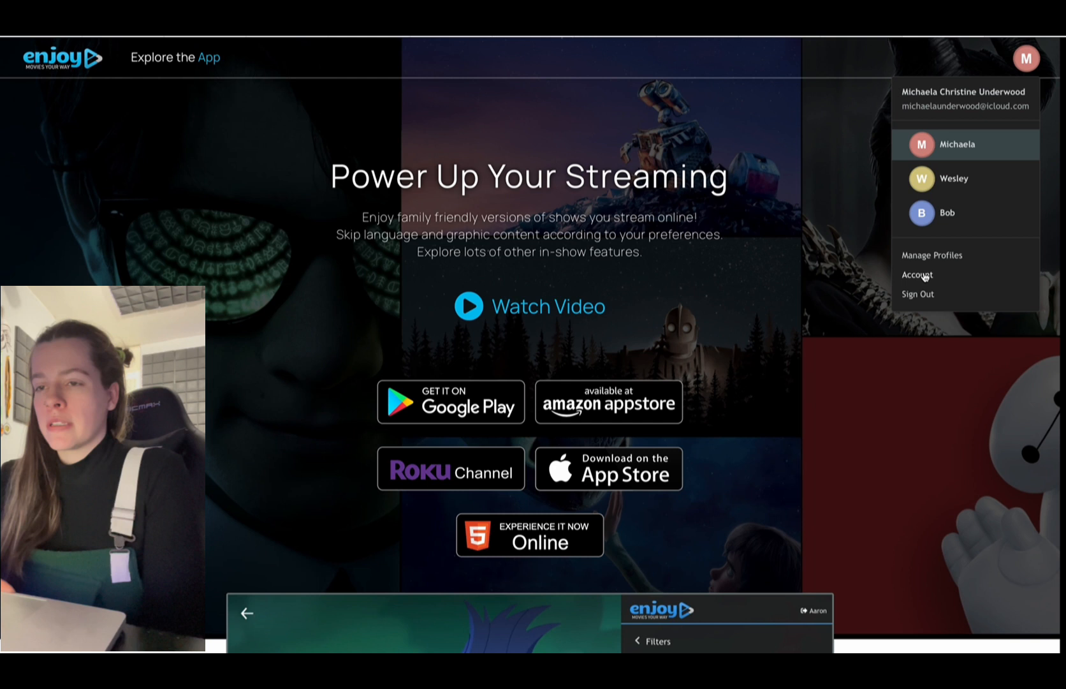
pyautogui.click(918, 274)
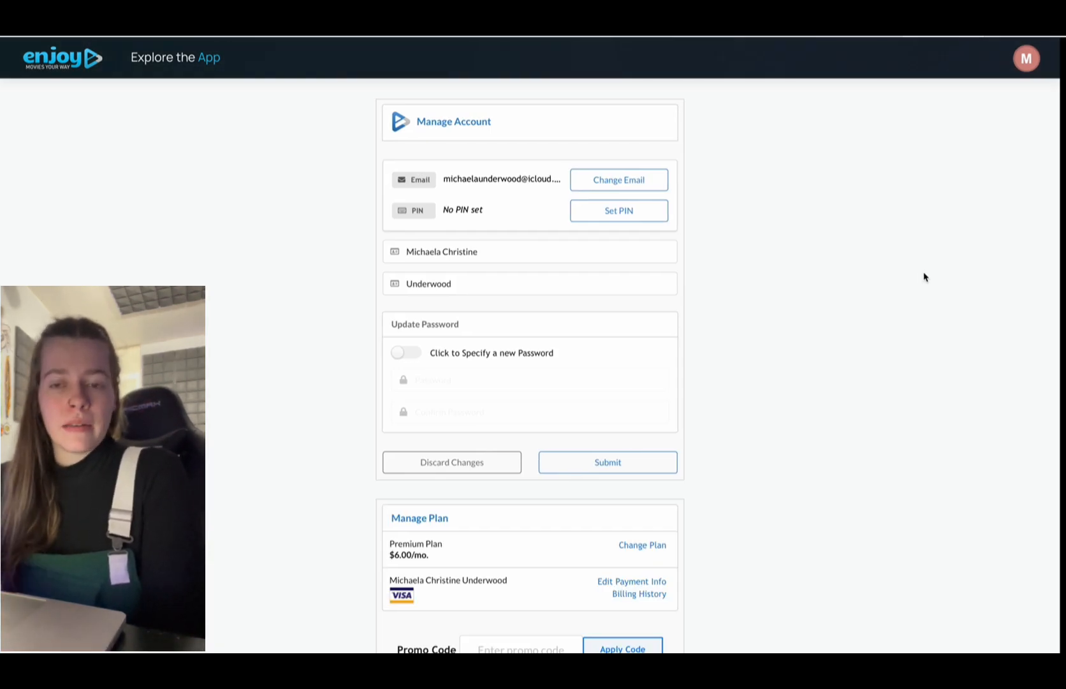
# - Use Set PIN to send the PIN setup email and acknowledge the Email Sent notice
pyautogui.click(617, 211)
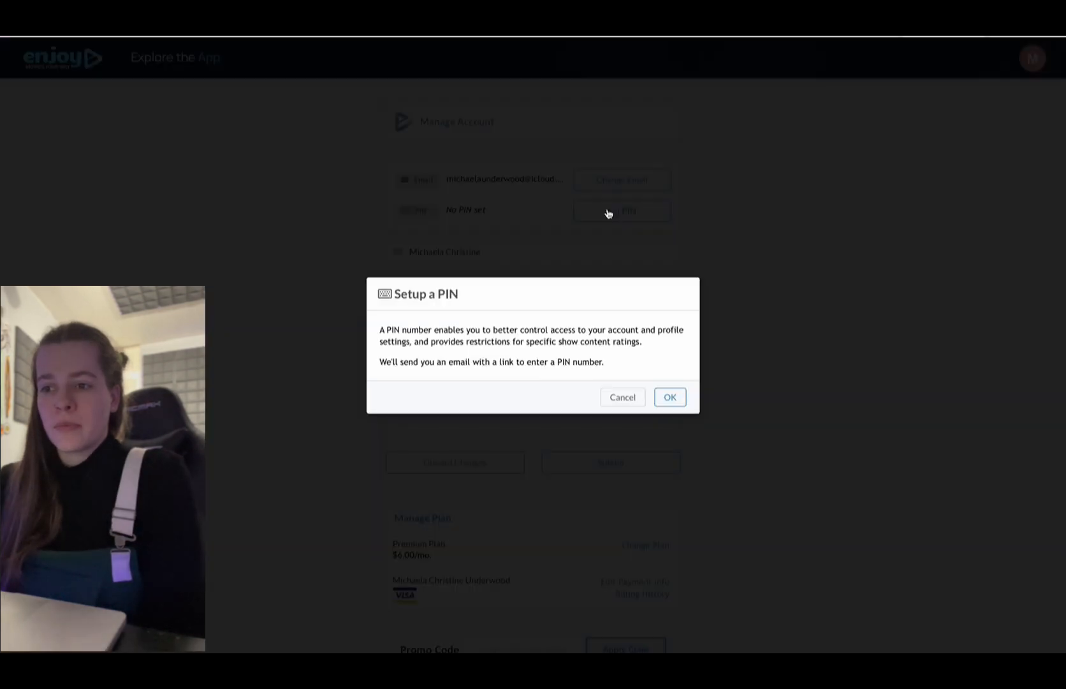
pyautogui.moveTo(417, 324)
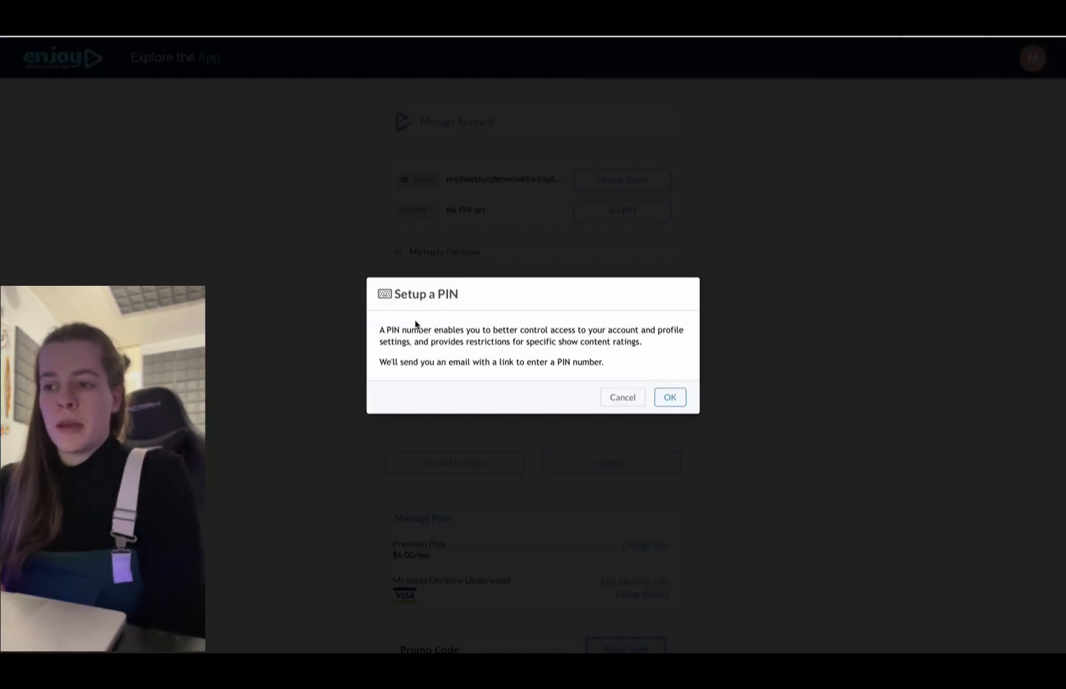
pyautogui.moveTo(523, 382)
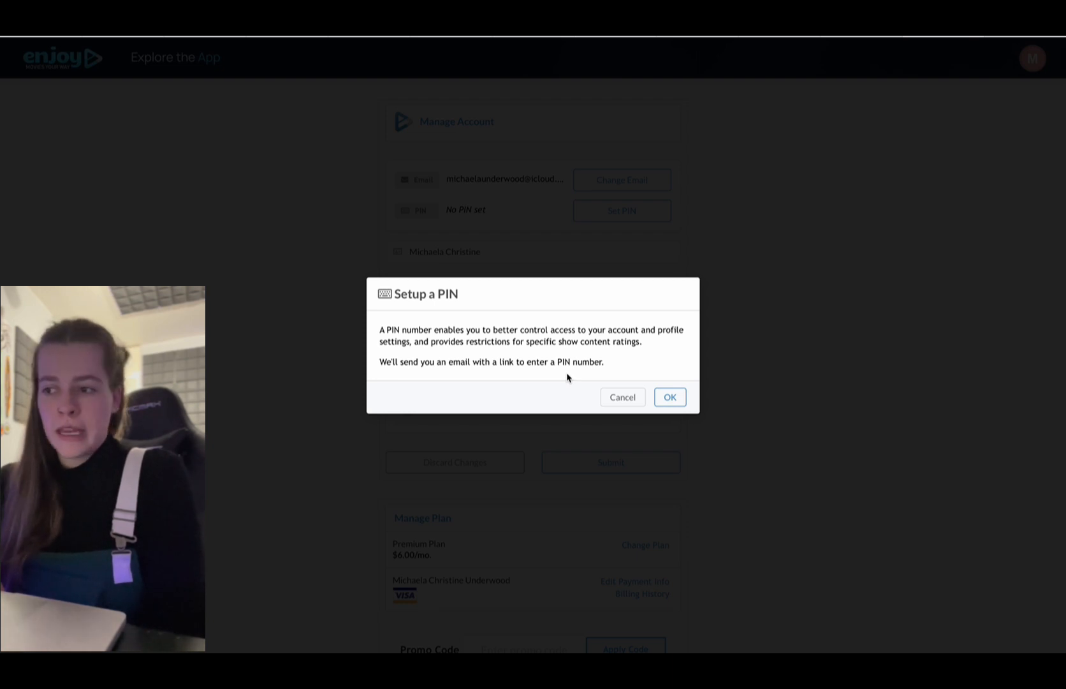
pyautogui.click(669, 397)
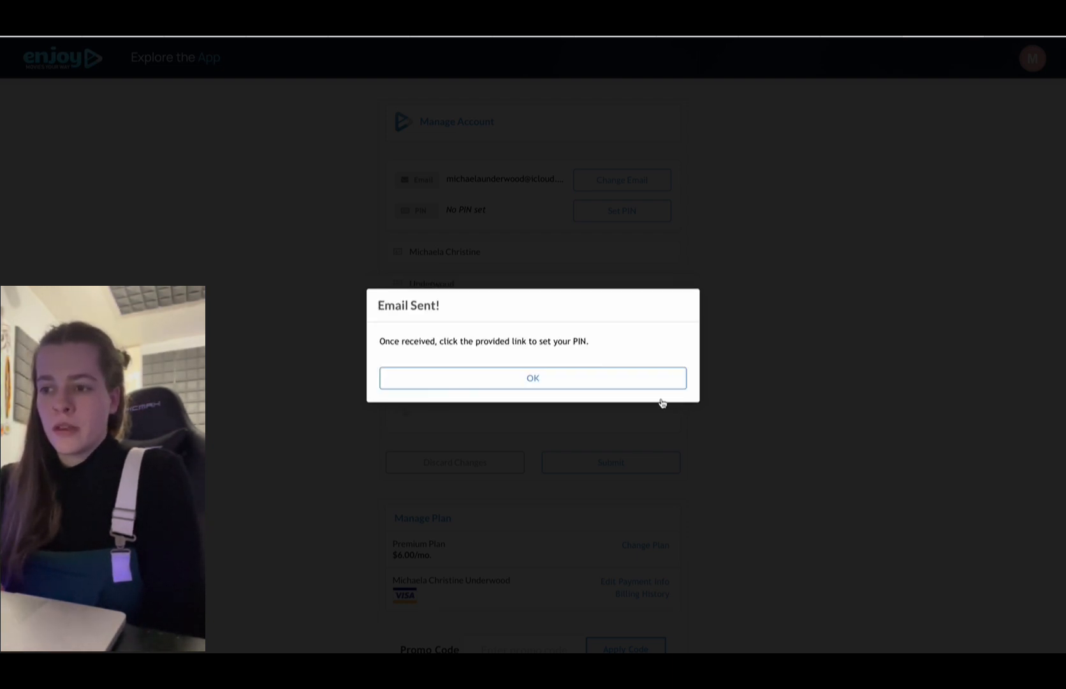
pyautogui.click(531, 377)
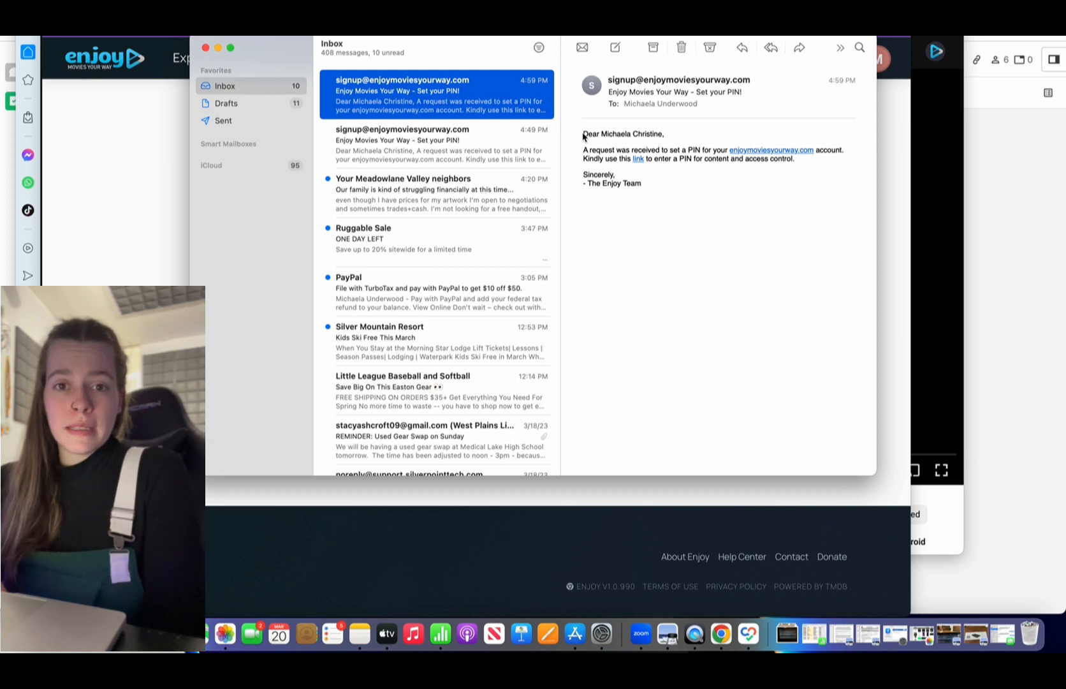
pyautogui.moveTo(672, 266)
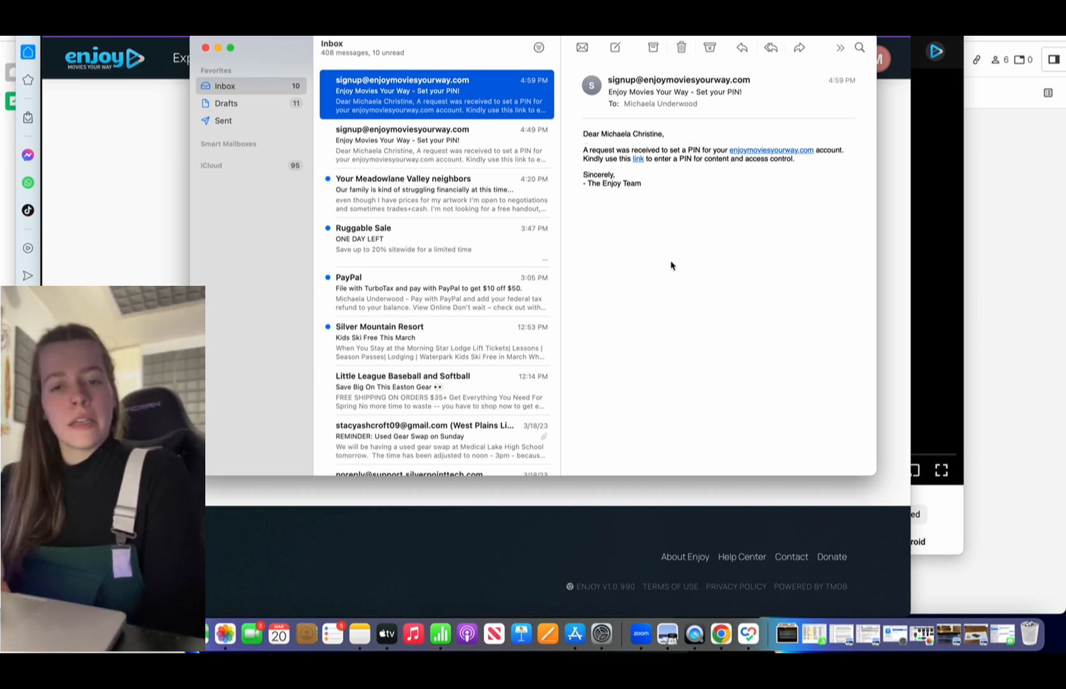
pyautogui.moveTo(639, 160)
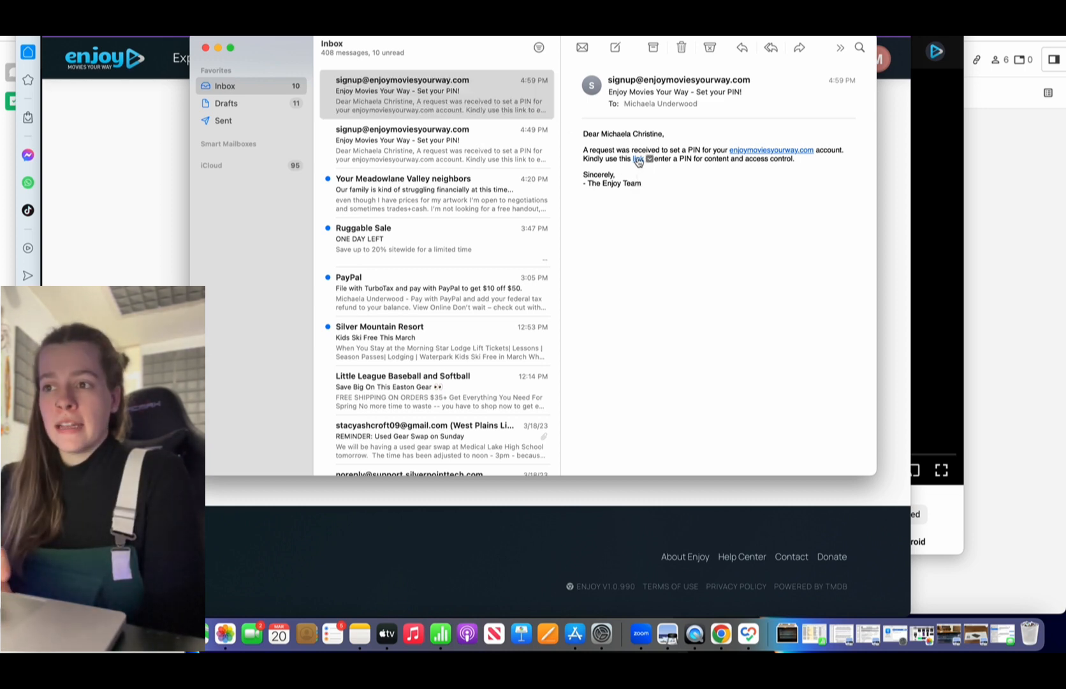
# - Follow the email link, enter the four PIN digits, save the PIN and confirm success
pyautogui.click(636, 159)
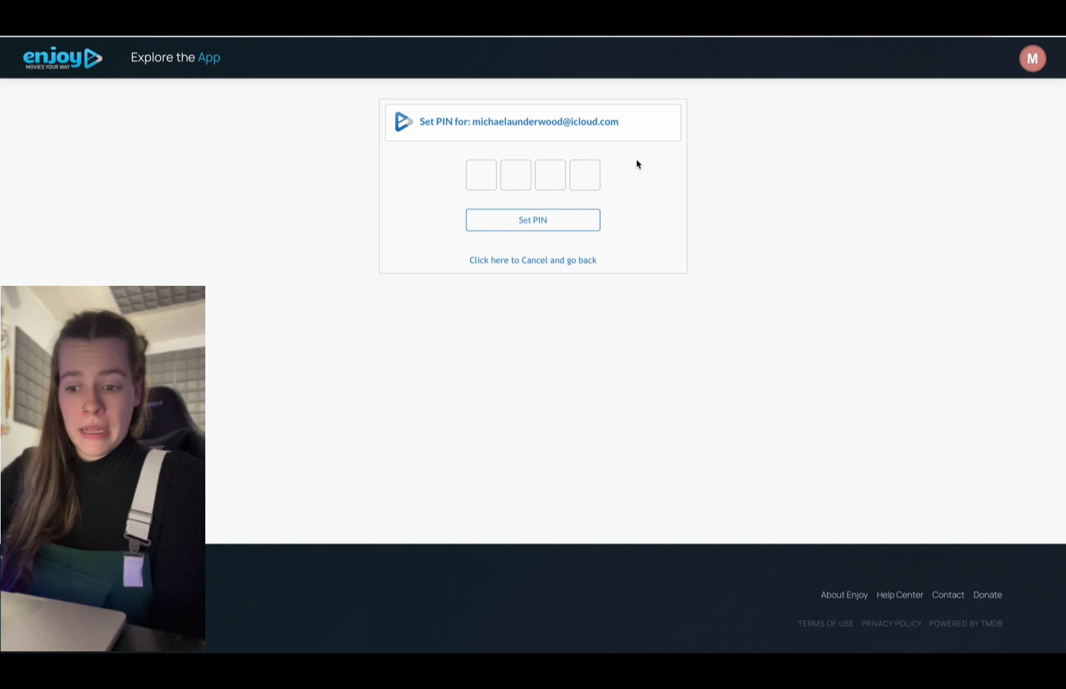
pyautogui.click(481, 175)
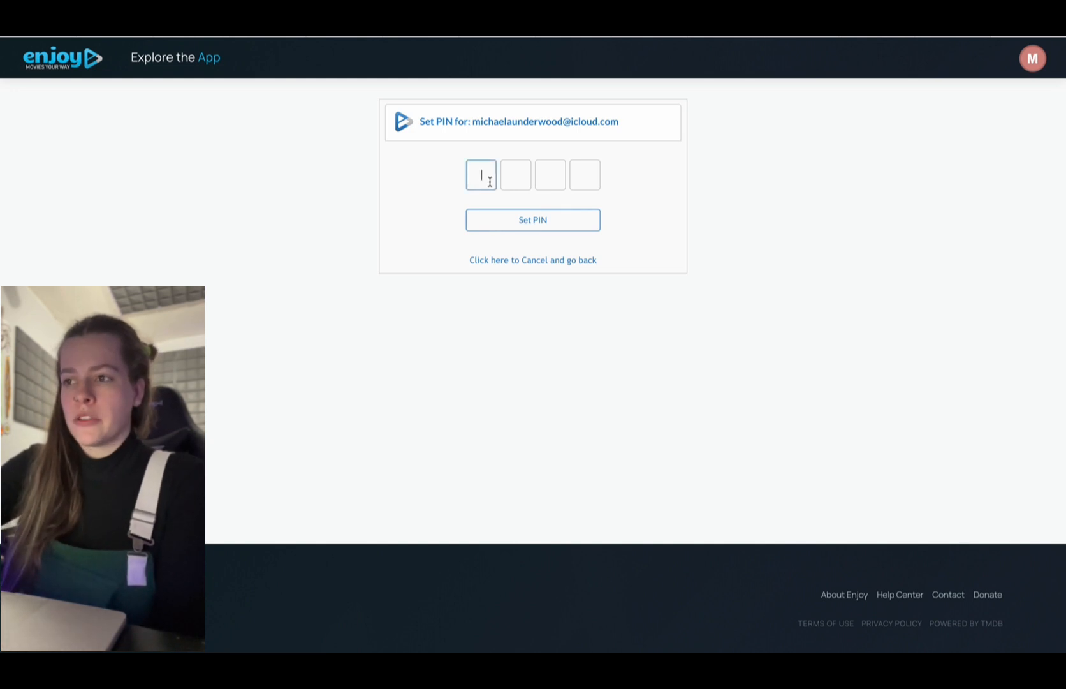
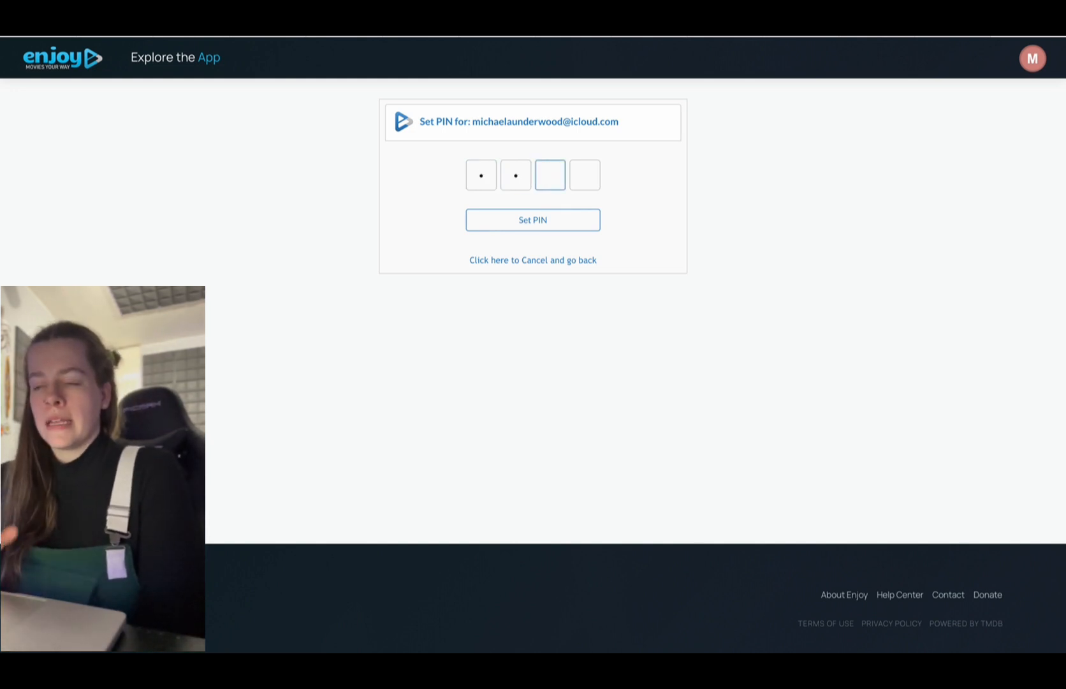
pyautogui.click(532, 219)
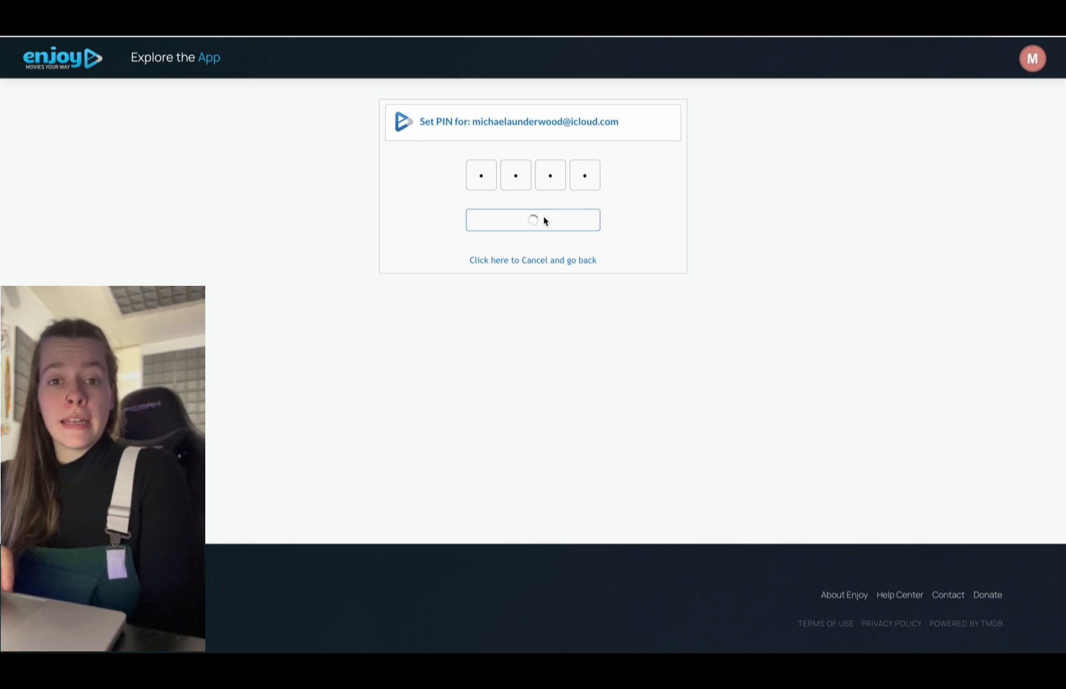
pyautogui.click(533, 219)
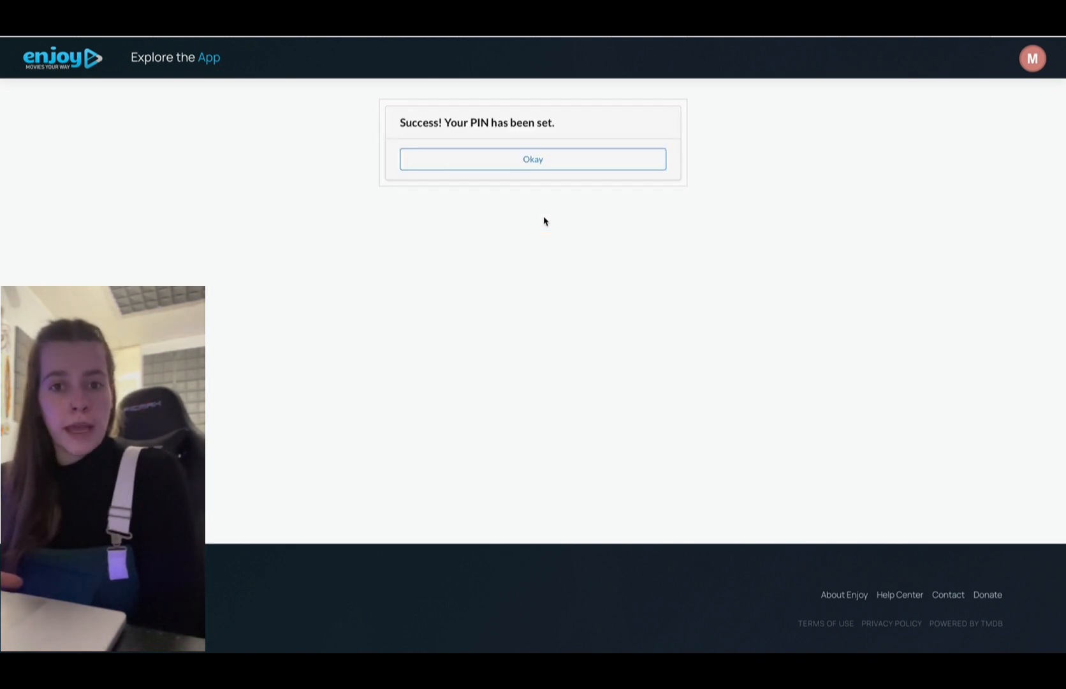
pyautogui.click(532, 159)
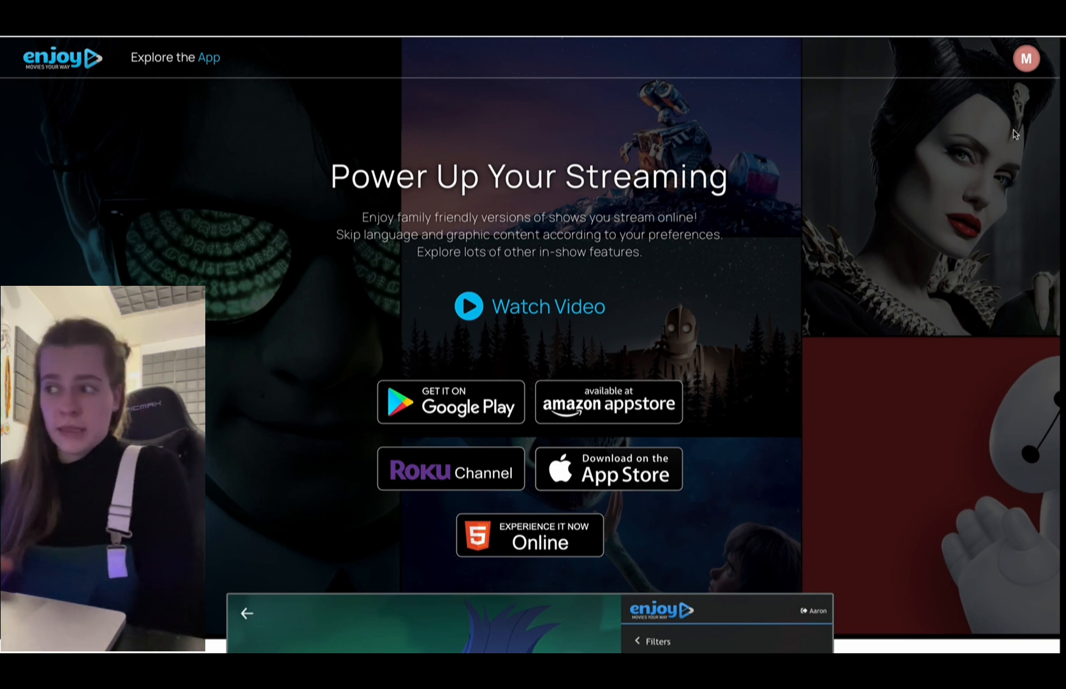
pyautogui.click(1026, 57)
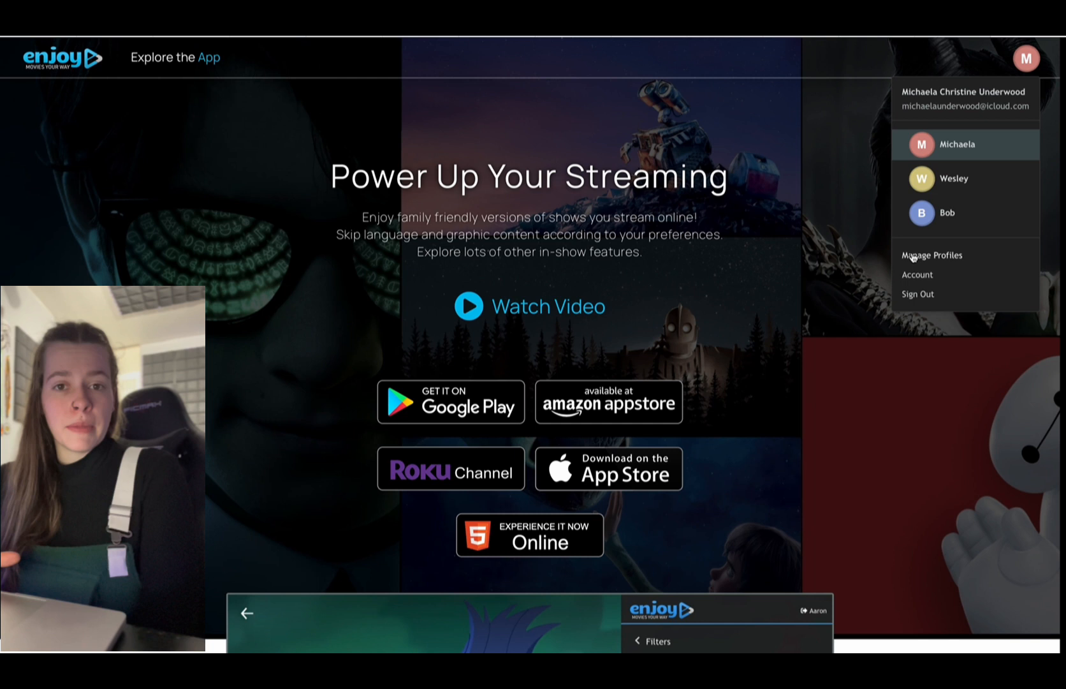
pyautogui.click(931, 255)
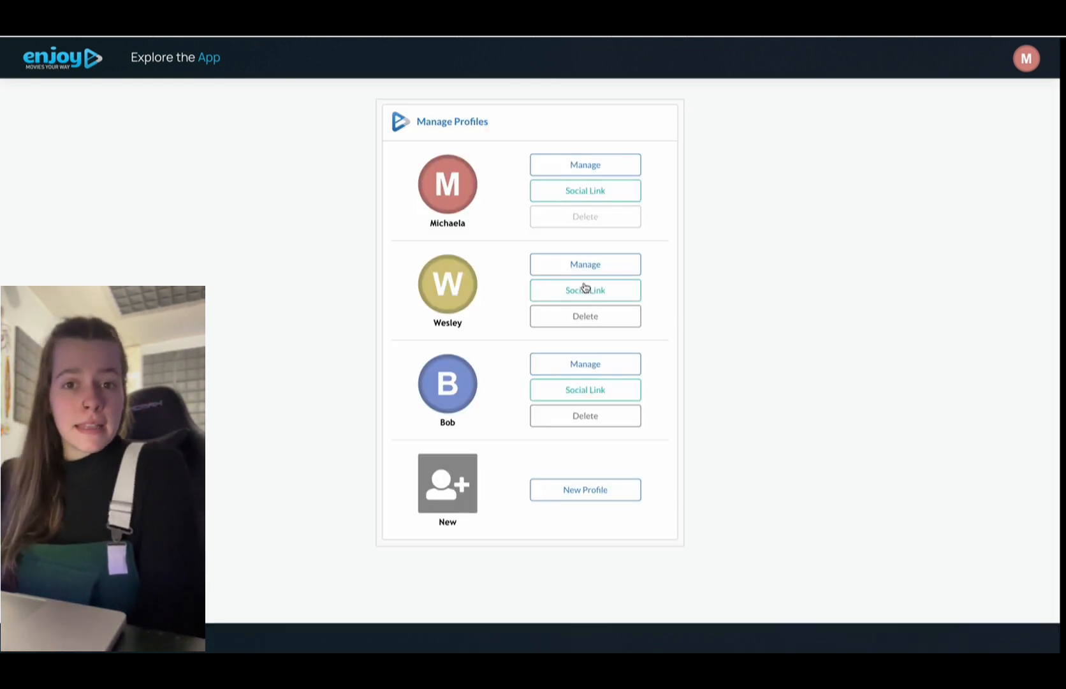
pyautogui.click(583, 164)
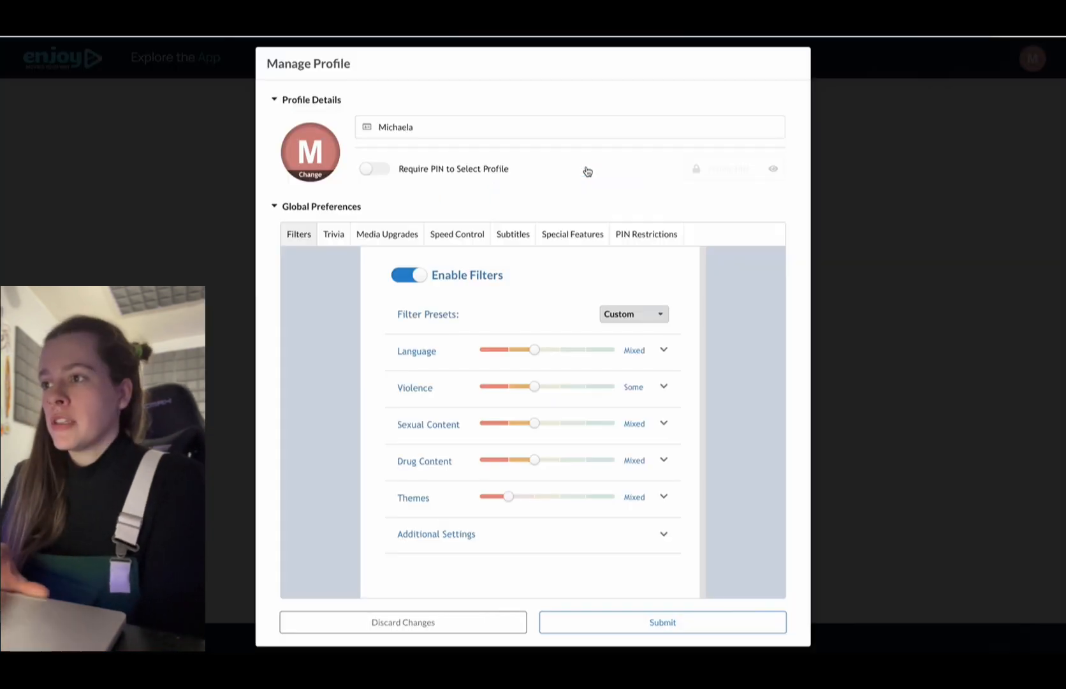
pyautogui.click(375, 168)
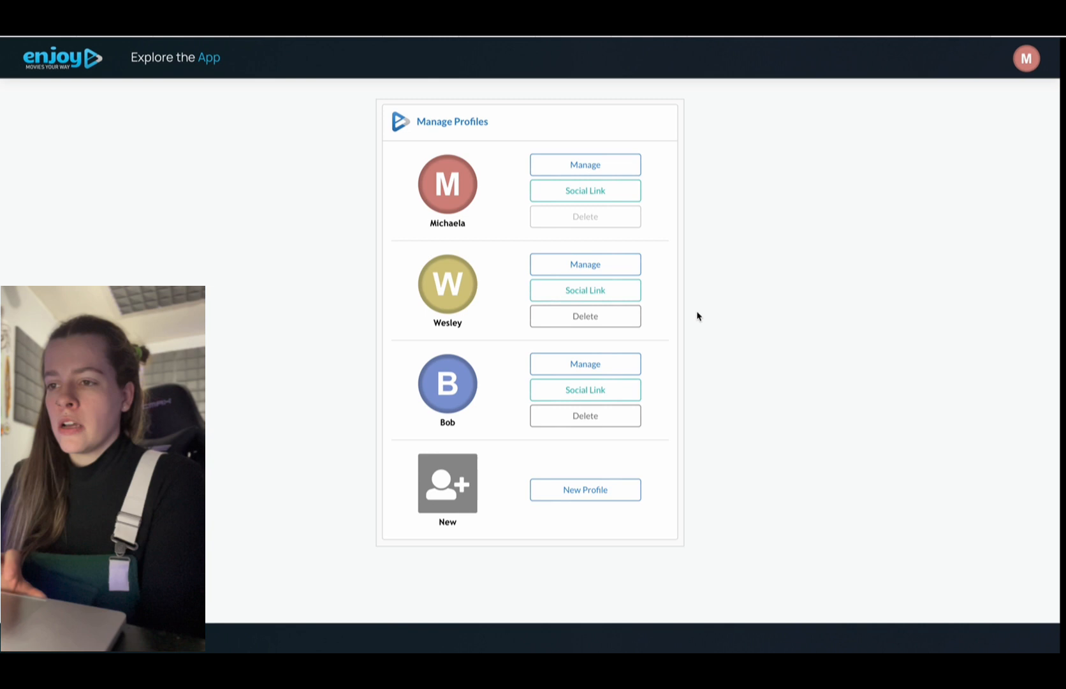
# - Enter Wesley's Manage Profile and show its PIN Restrictions options
pyautogui.click(584, 264)
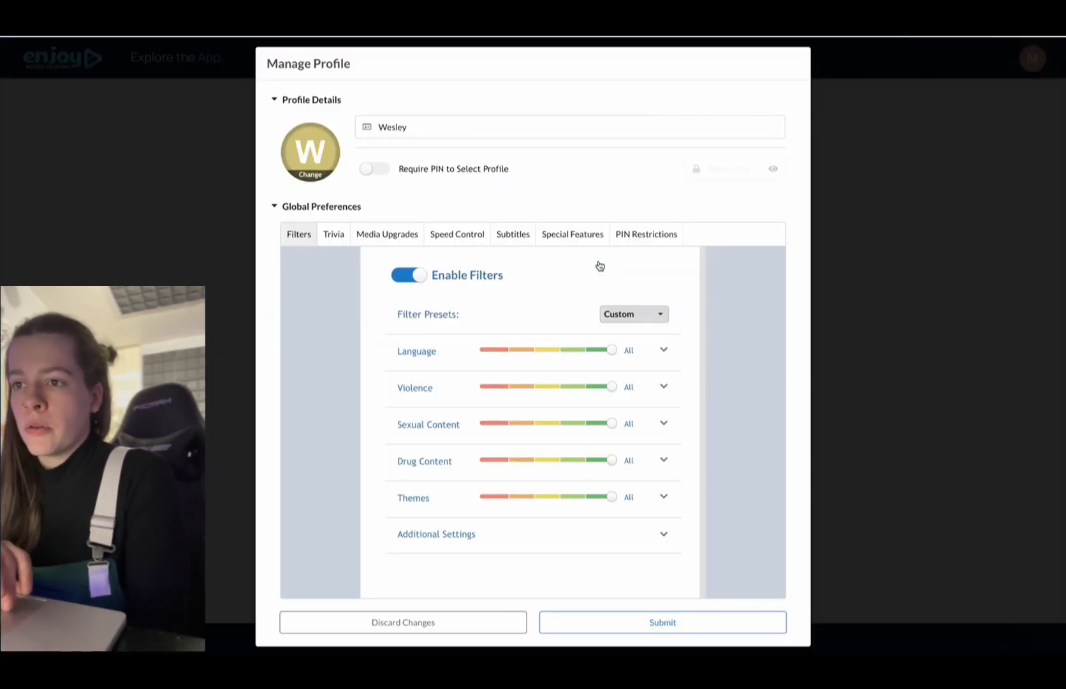
pyautogui.moveTo(389, 220)
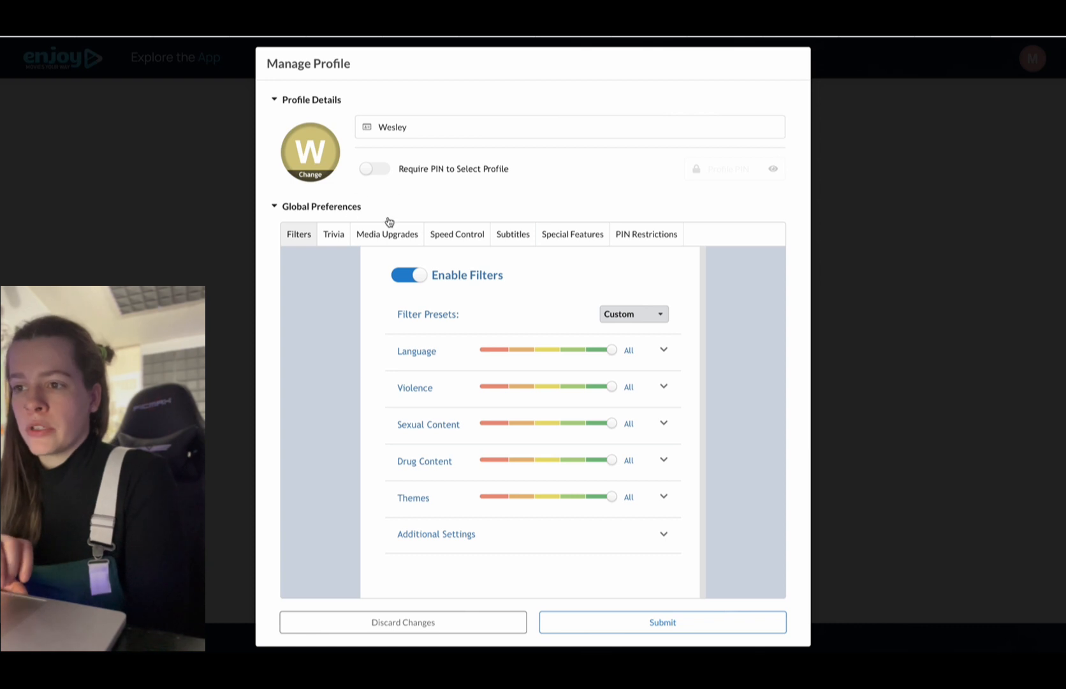
pyautogui.click(646, 233)
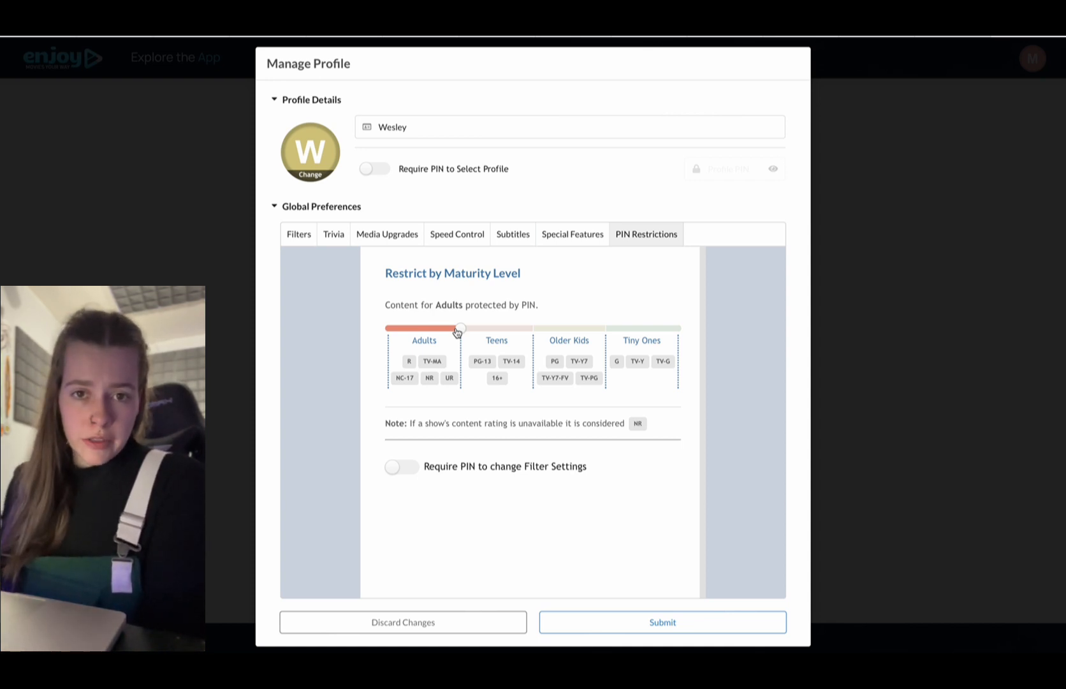
pyautogui.moveTo(665, 343)
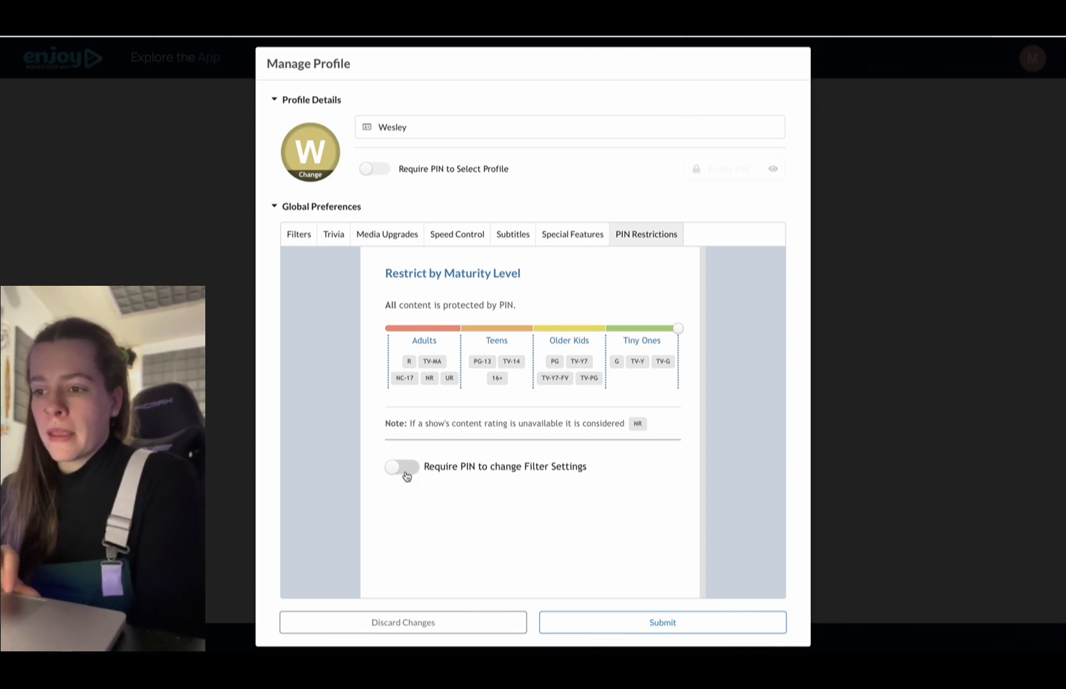
# - Enable Require PIN to change Filter Settings for Wesley, review his filters, and submit
pyautogui.click(402, 467)
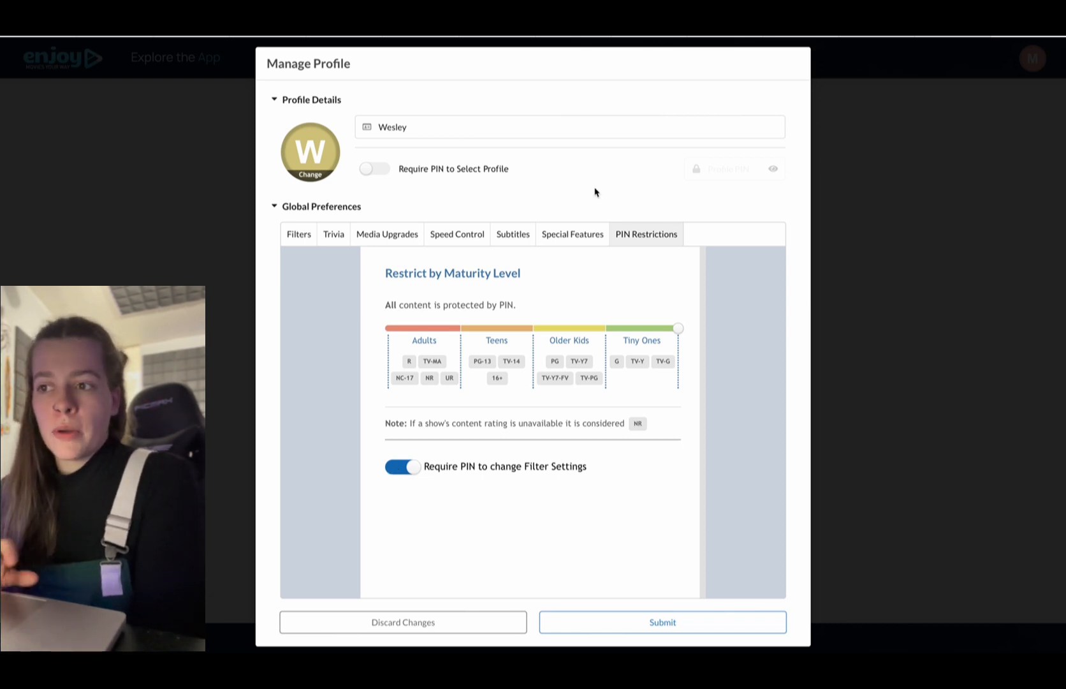
pyautogui.click(299, 233)
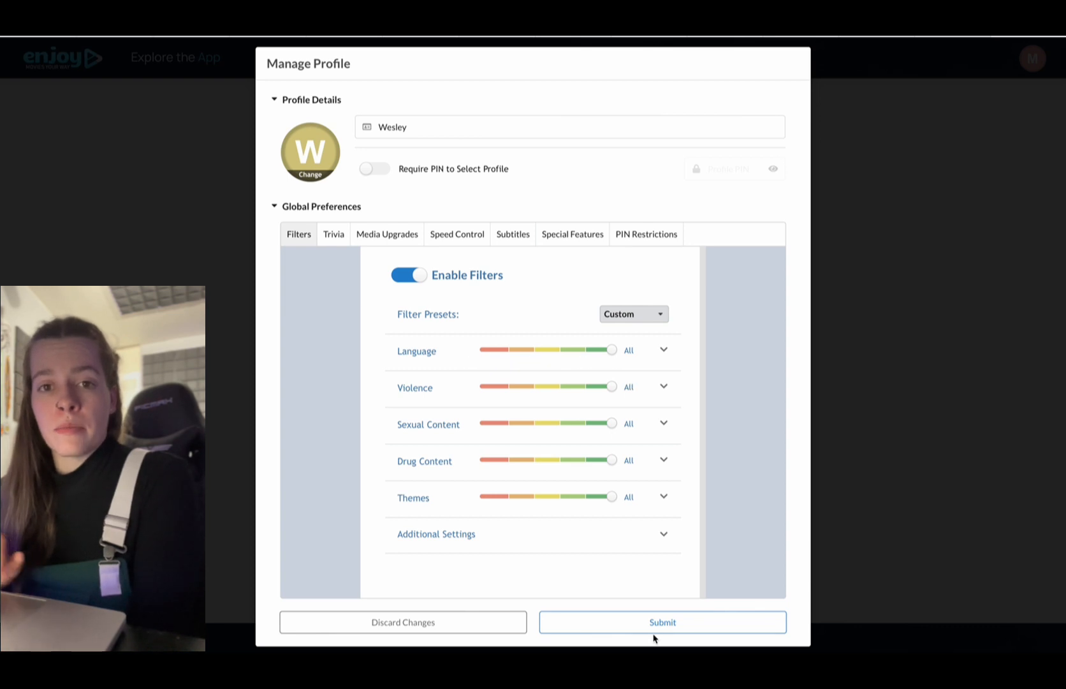
pyautogui.moveTo(640, 243)
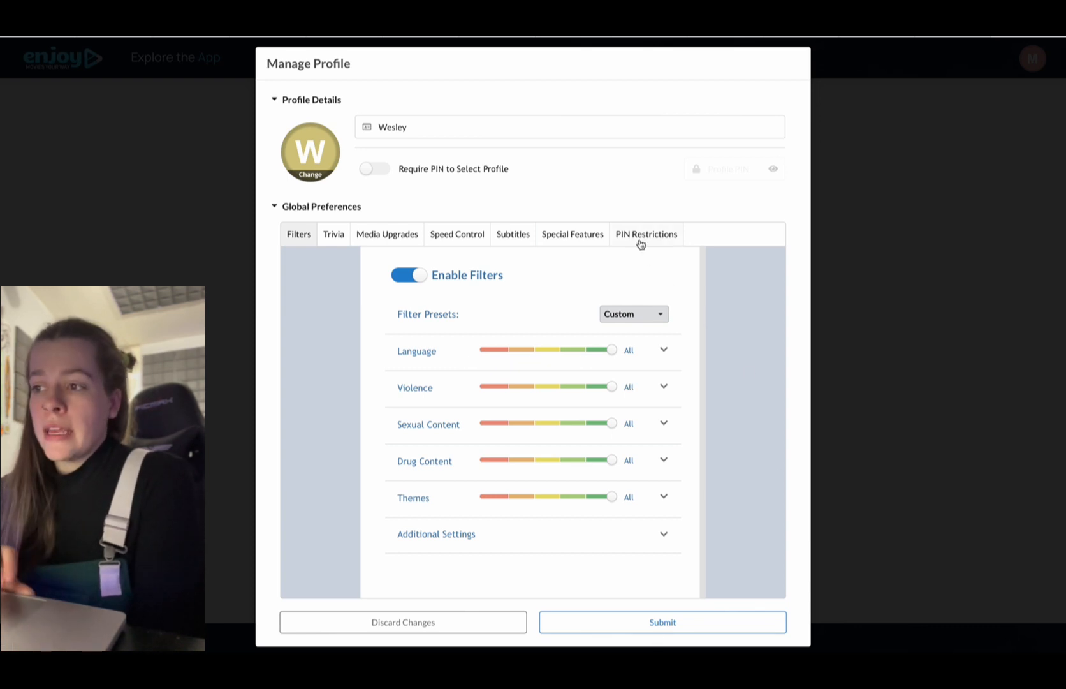
pyautogui.click(645, 234)
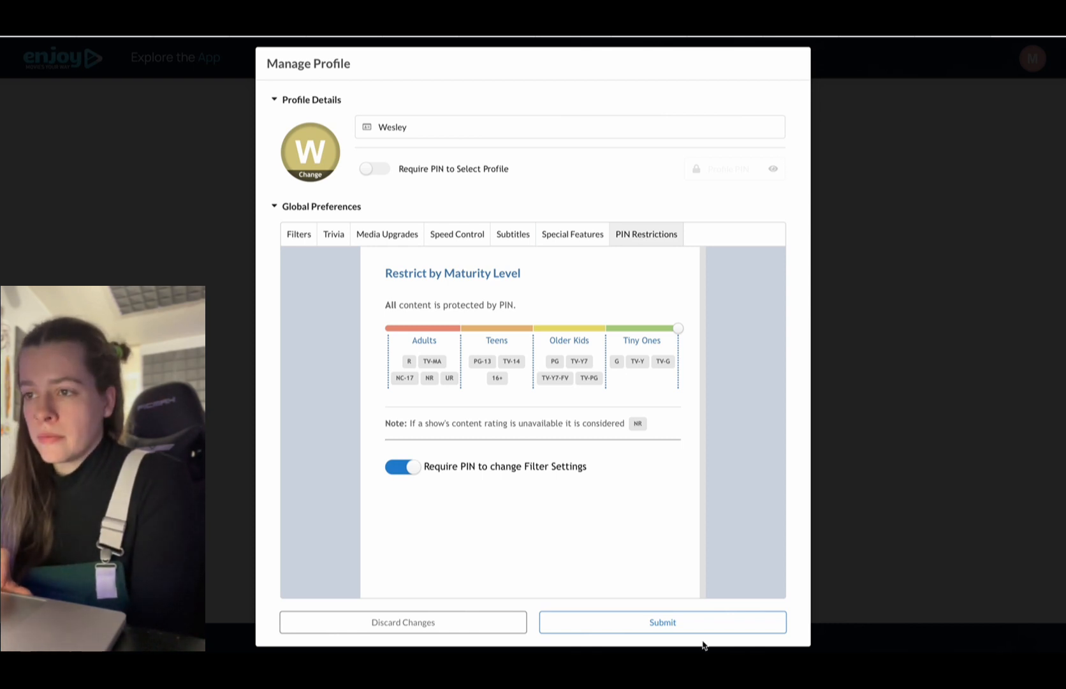
pyautogui.click(661, 621)
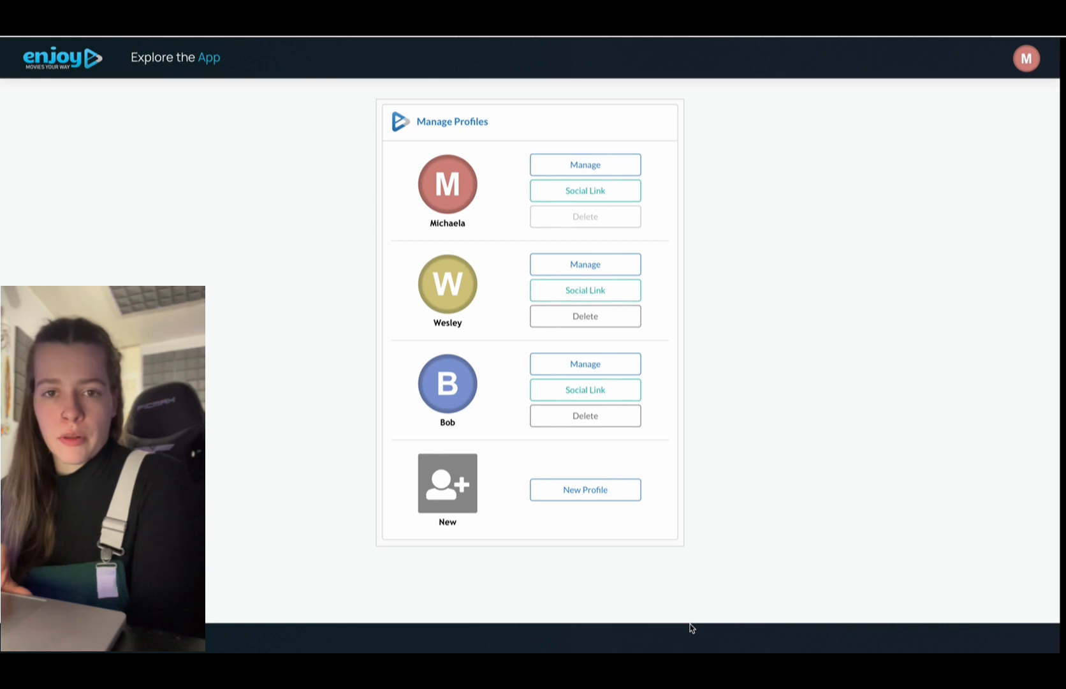
pyautogui.moveTo(201, 74)
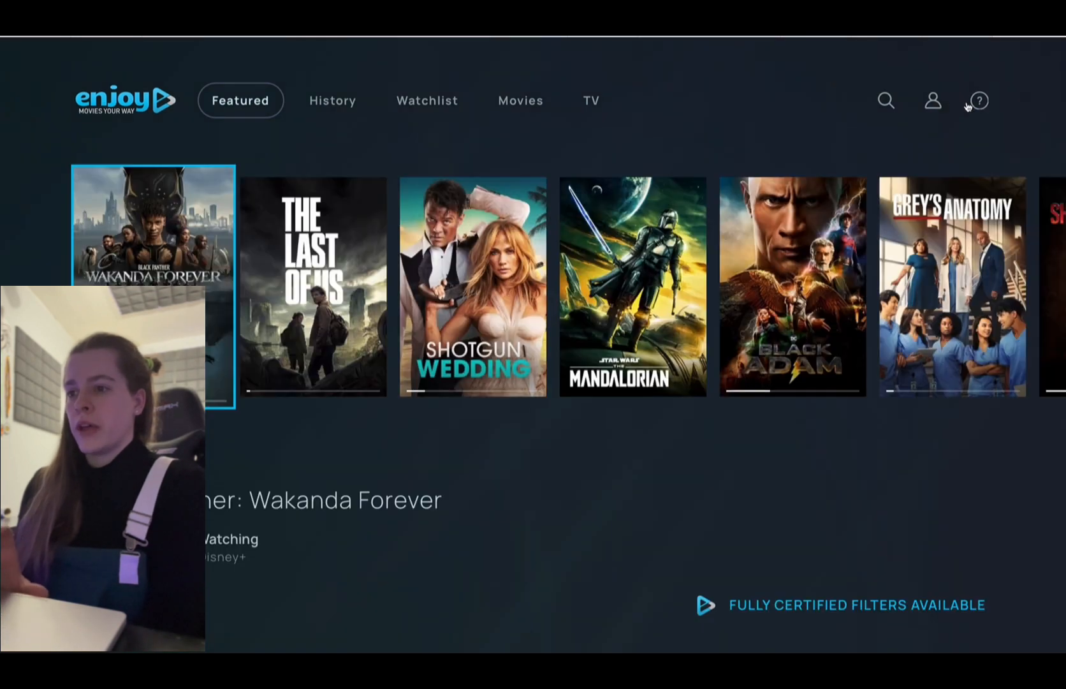
pyautogui.click(932, 100)
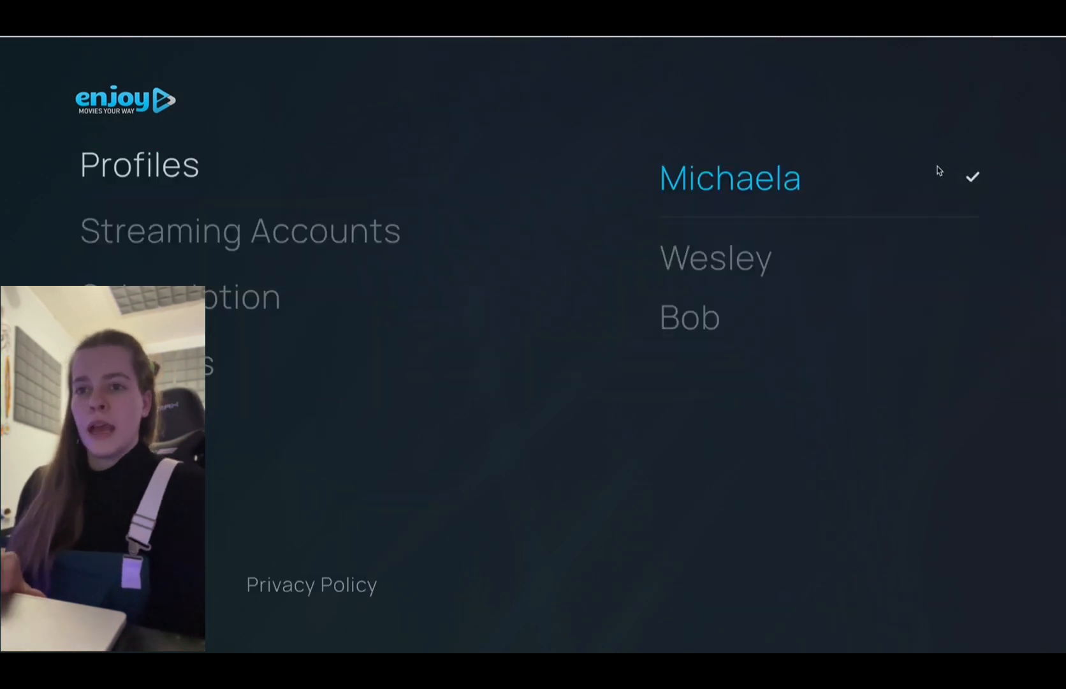
pyautogui.click(715, 258)
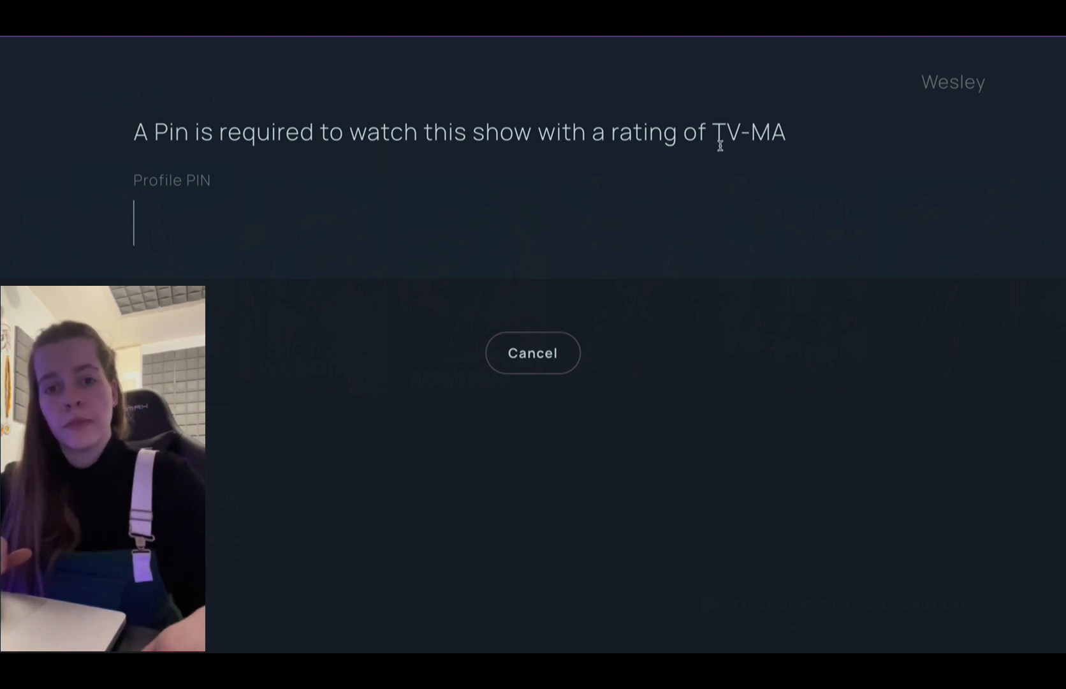
pyautogui.moveTo(448, 295)
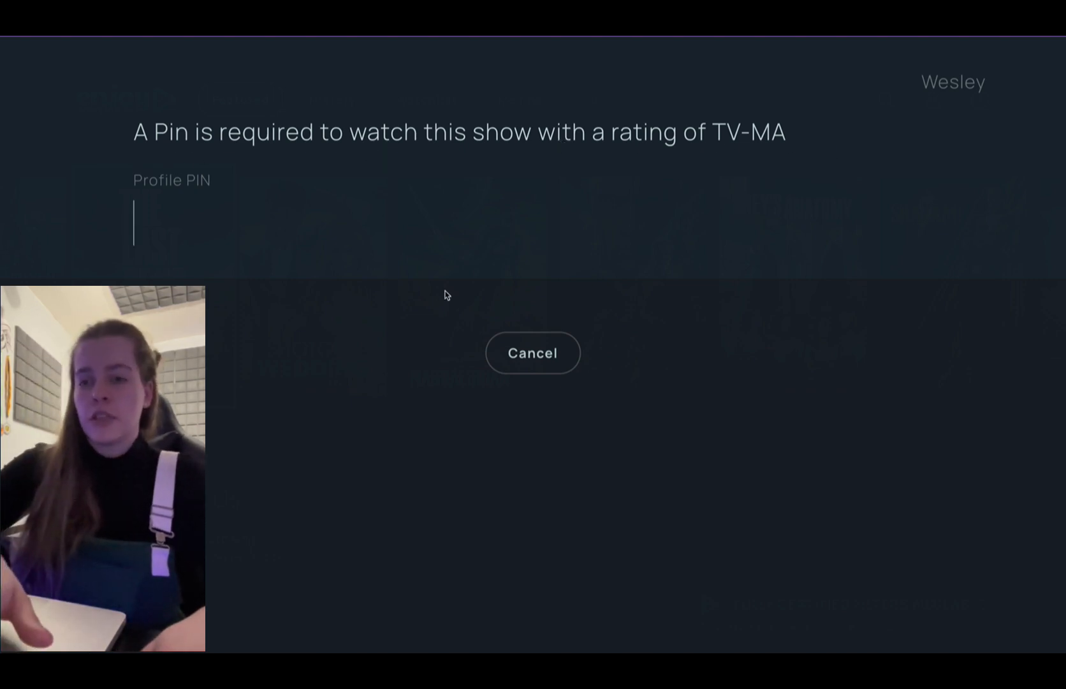
pyautogui.moveTo(359, 251)
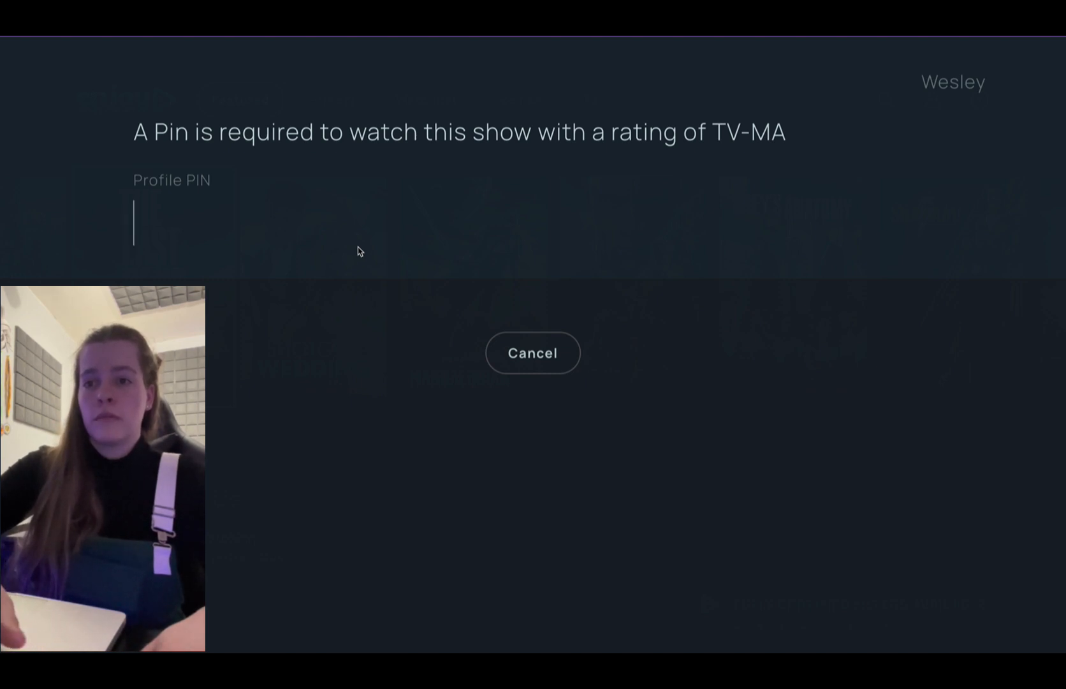
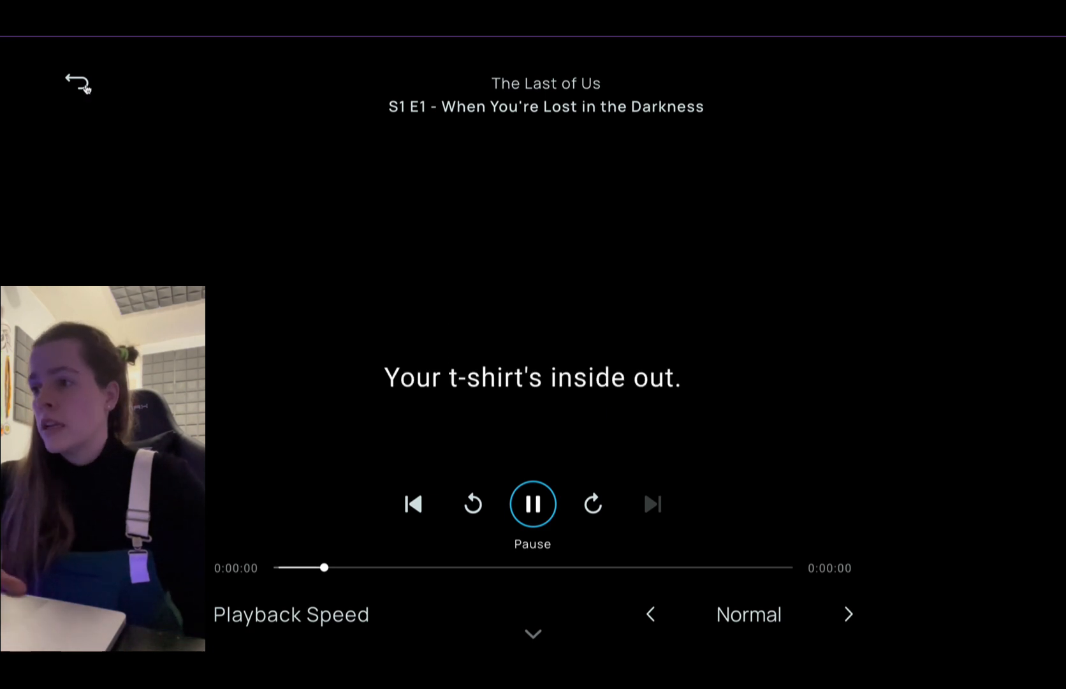
# - Check the Profiles screen from The Last of Us playback, then back out to Featured
pyautogui.click(77, 84)
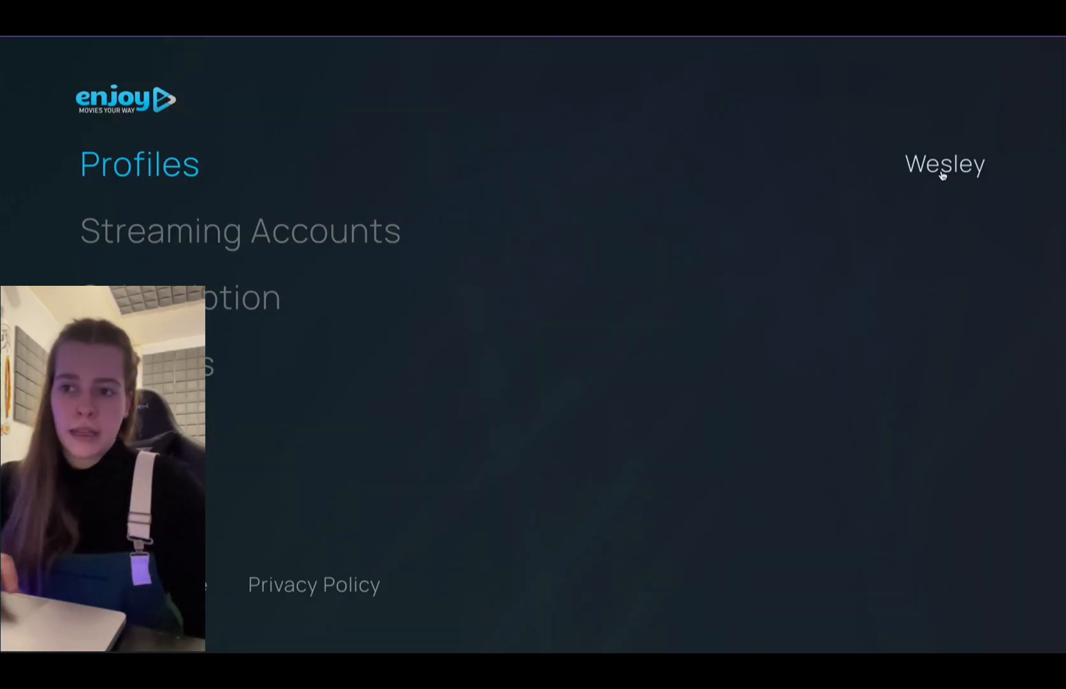
pyautogui.click(944, 163)
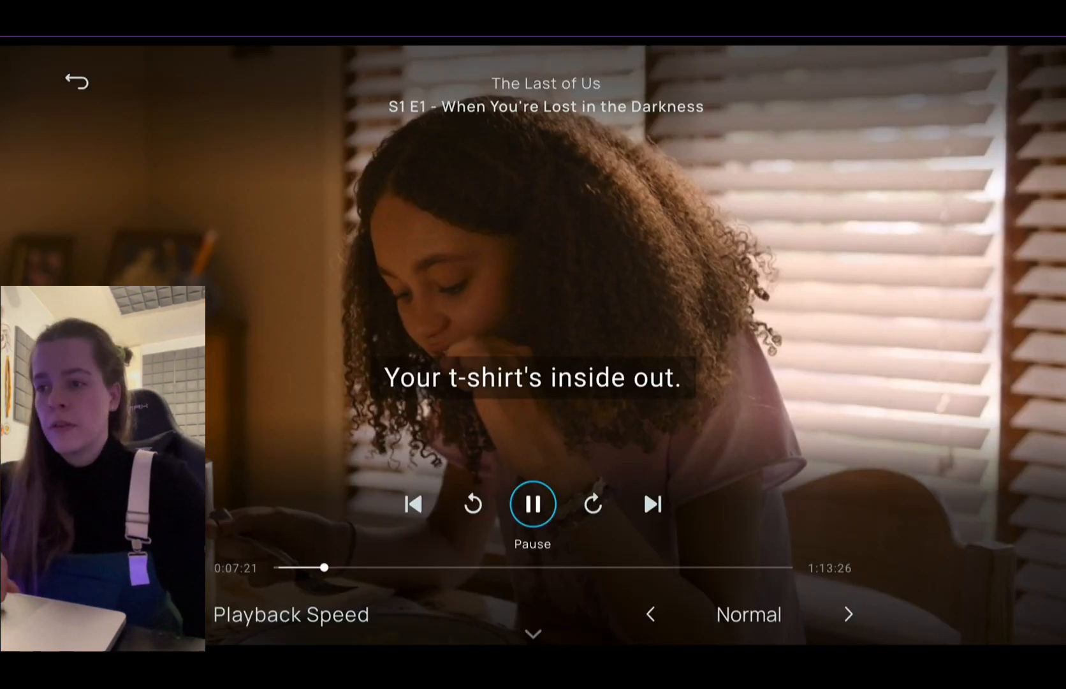
pyautogui.click(76, 81)
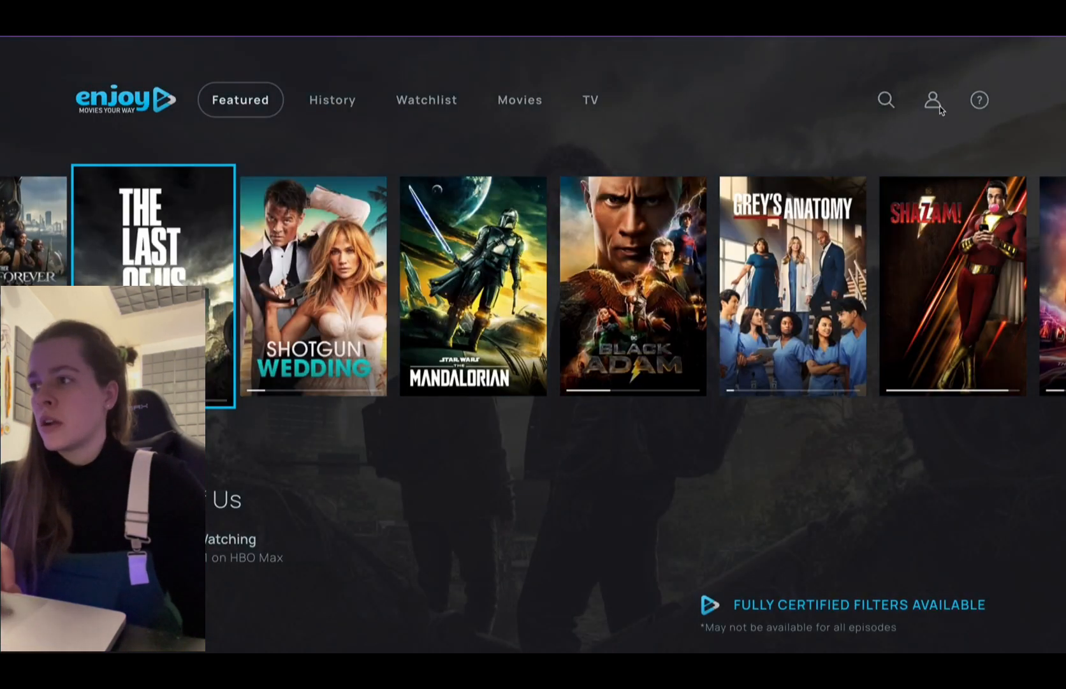
pyautogui.click(934, 99)
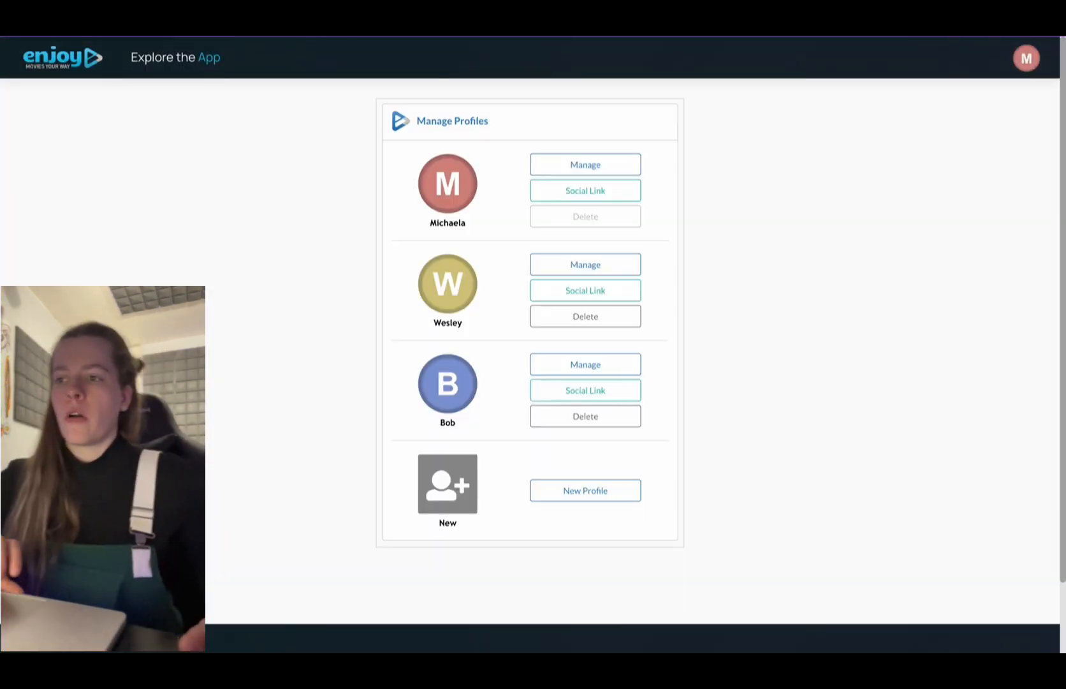
pyautogui.click(582, 163)
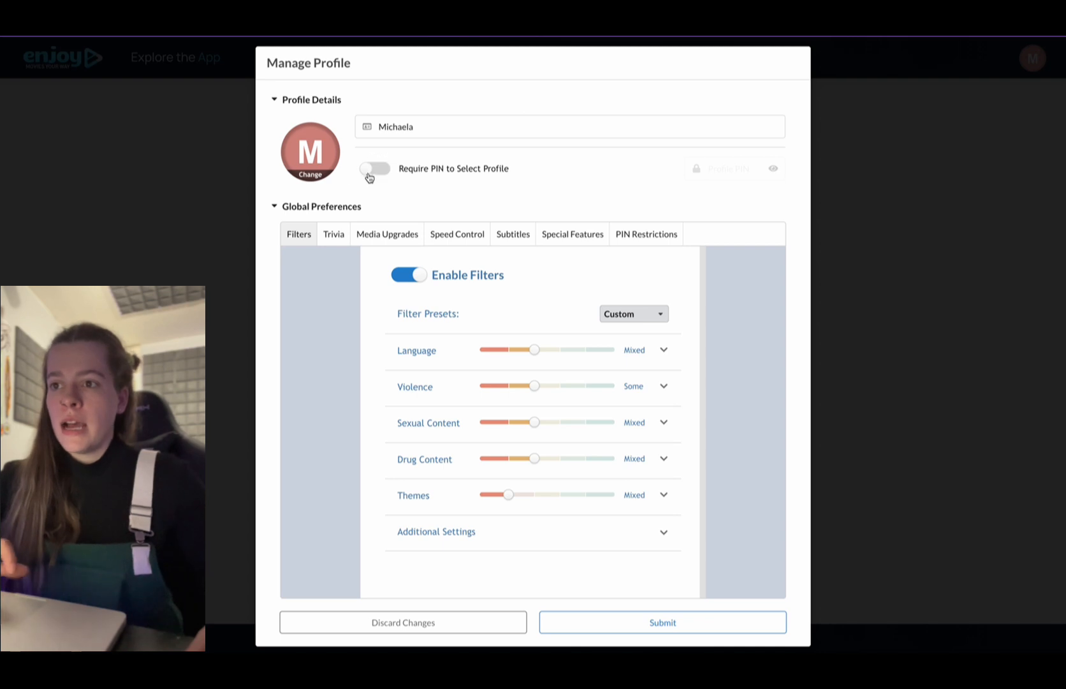
pyautogui.click(375, 169)
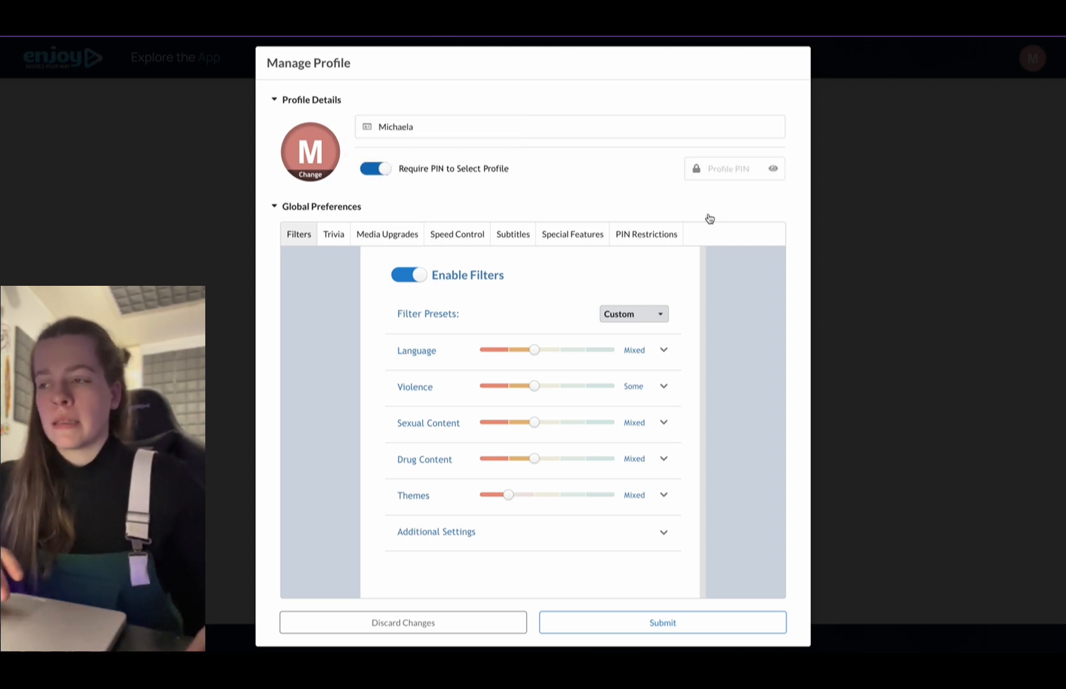
pyautogui.moveTo(730, 169)
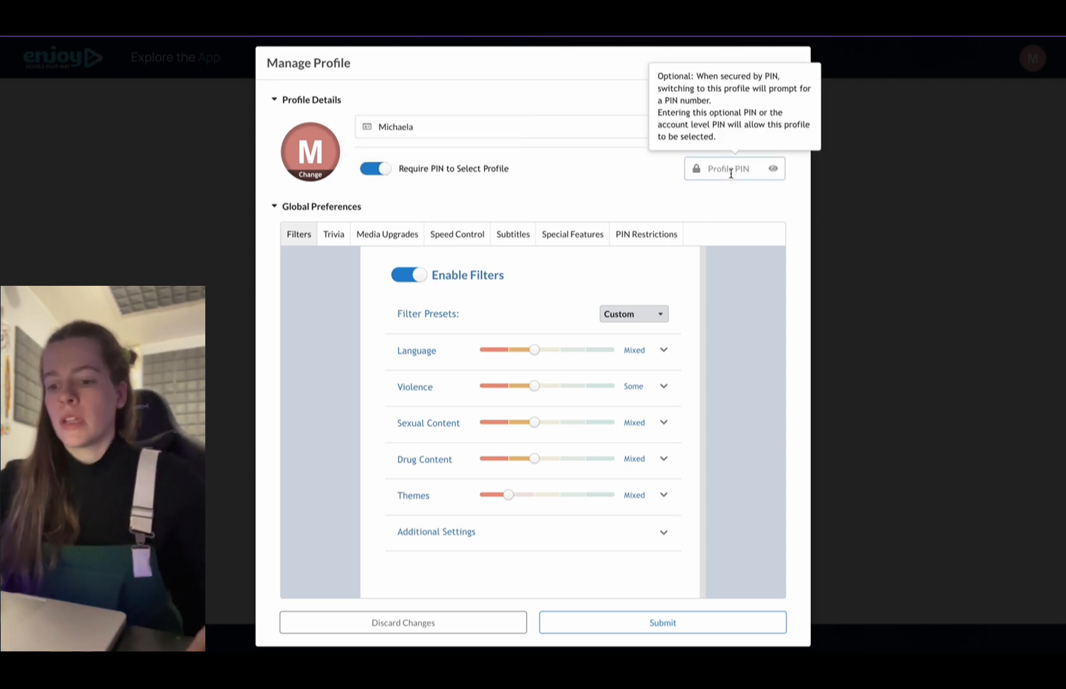
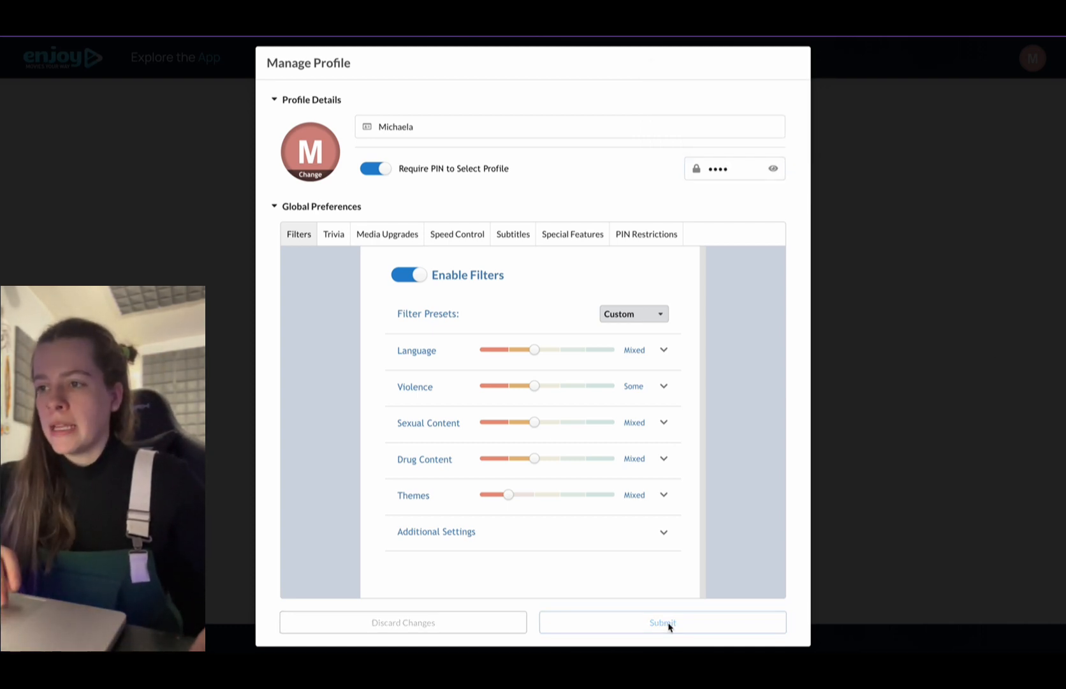
pyautogui.click(660, 622)
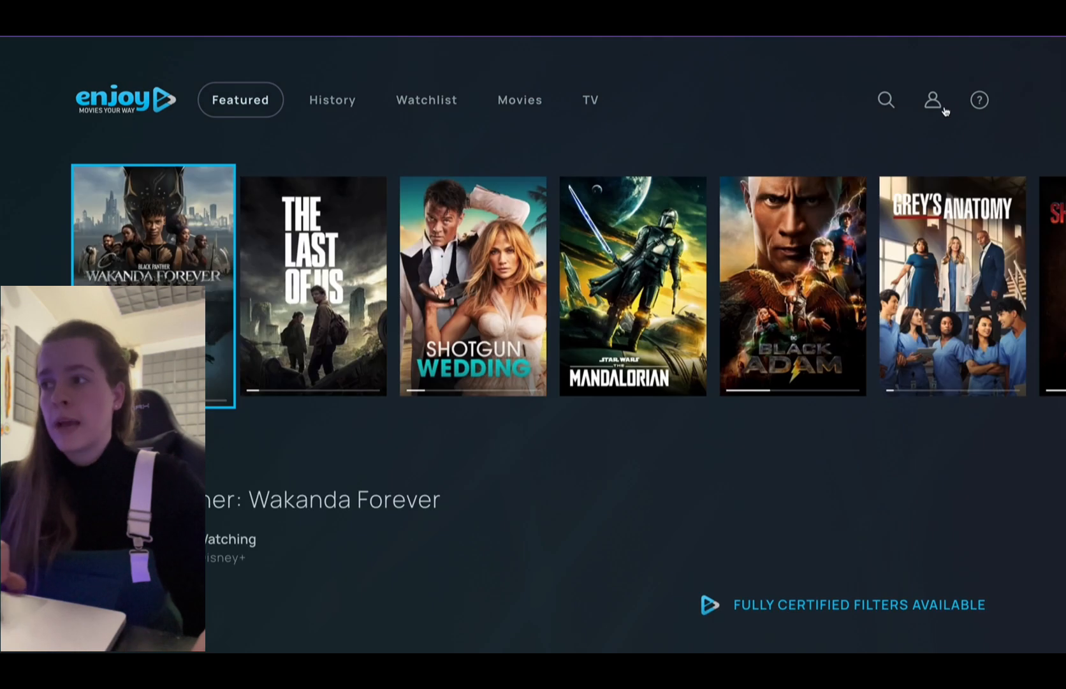
pyautogui.click(936, 100)
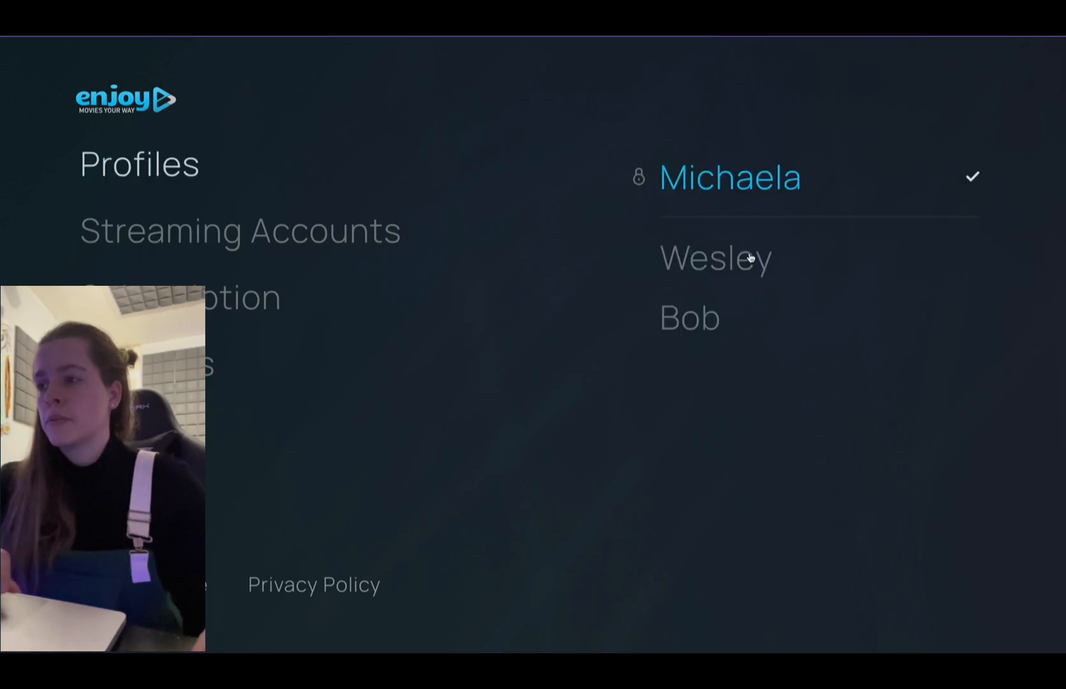
pyautogui.click(715, 259)
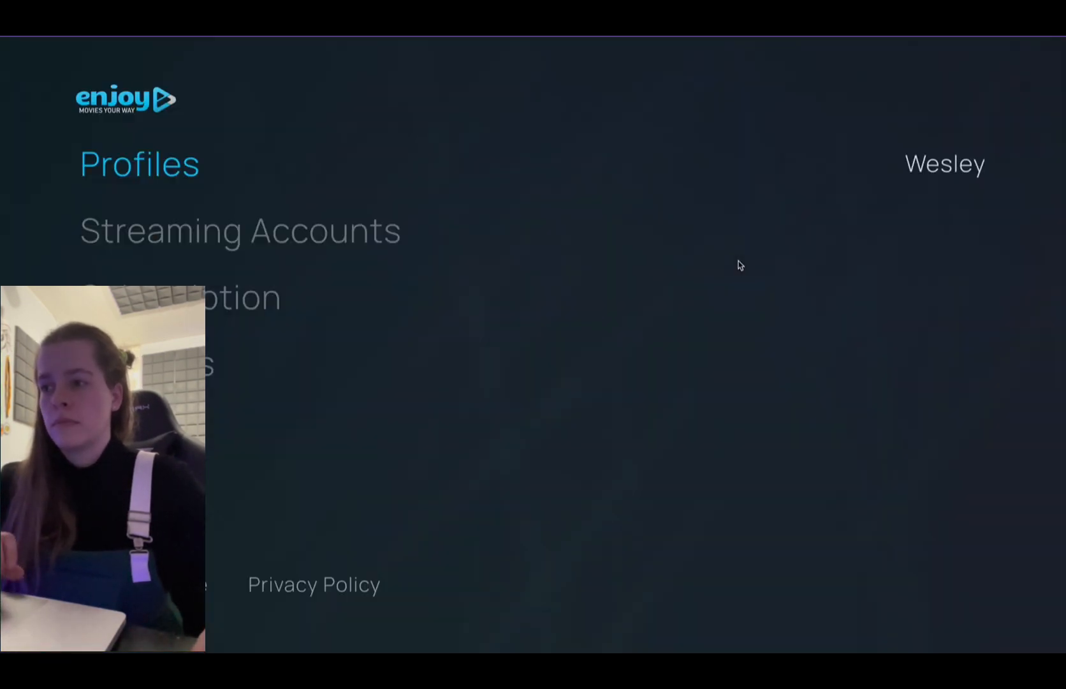
pyautogui.click(944, 164)
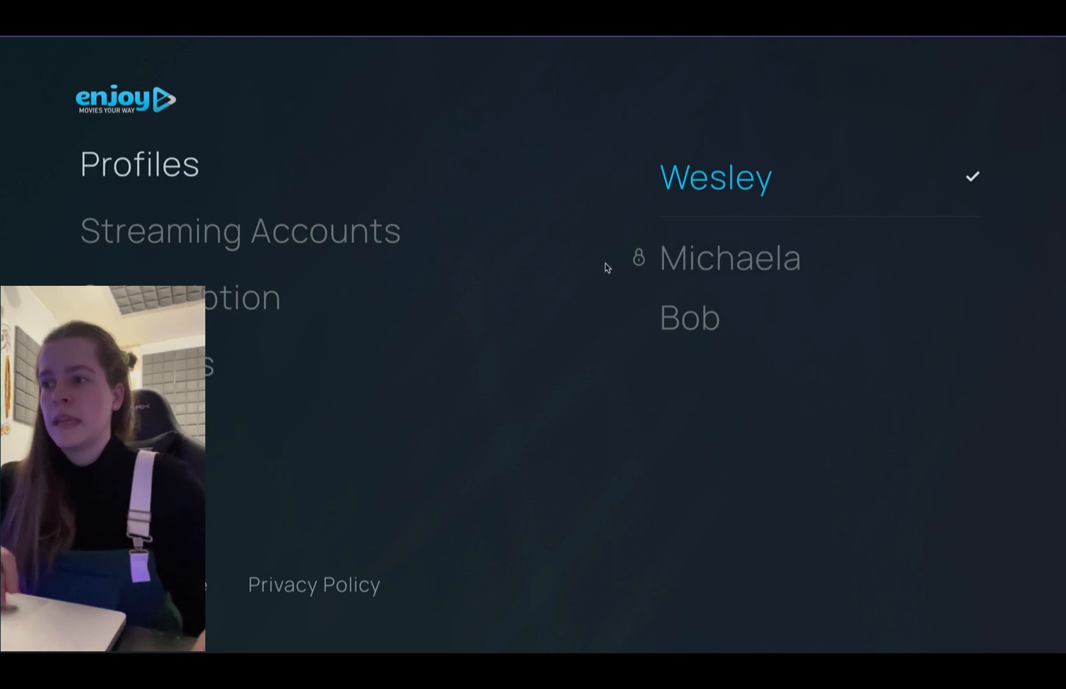
pyautogui.moveTo(653, 251)
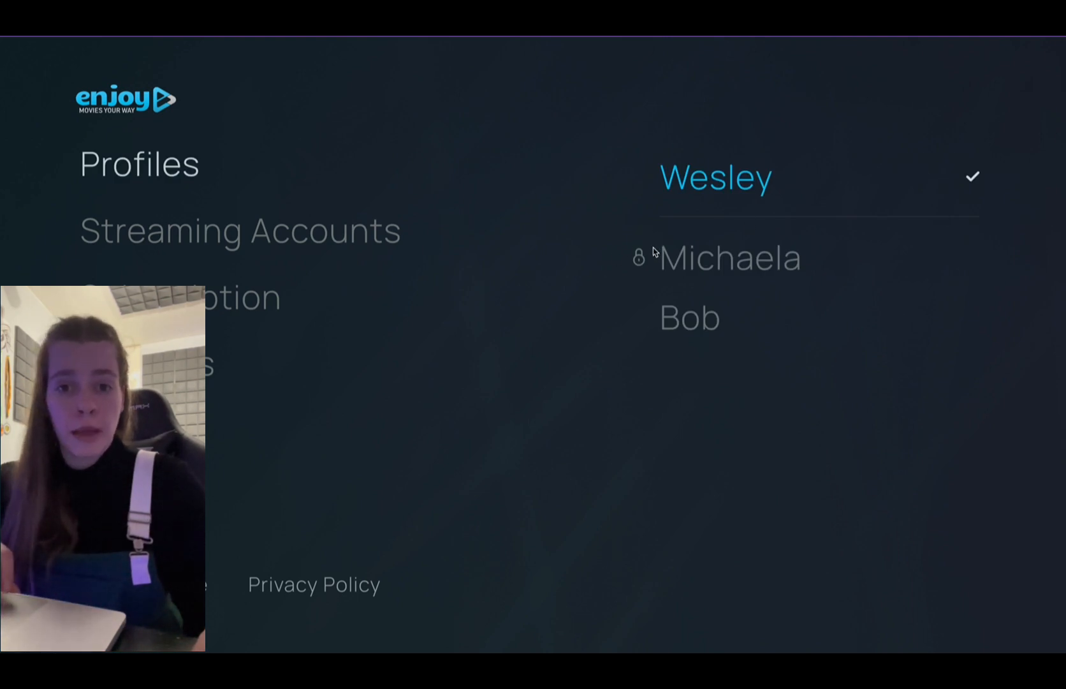
pyautogui.moveTo(725, 264)
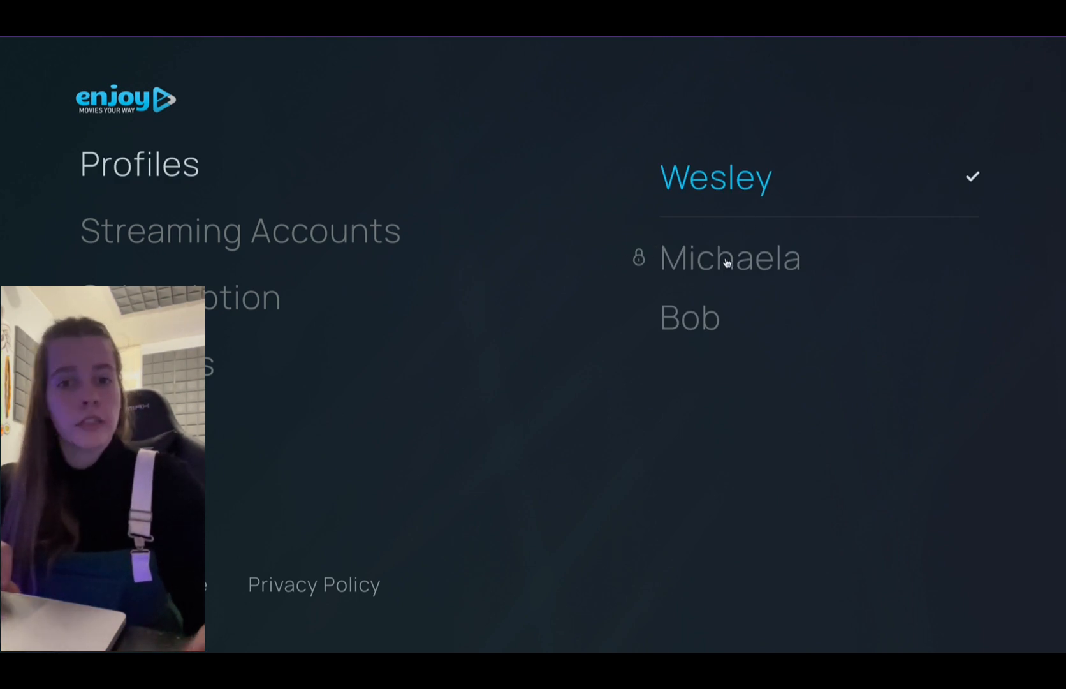
# - Select Michaela's locked profile, see its PIN prompt, and cancel it
pyautogui.click(730, 257)
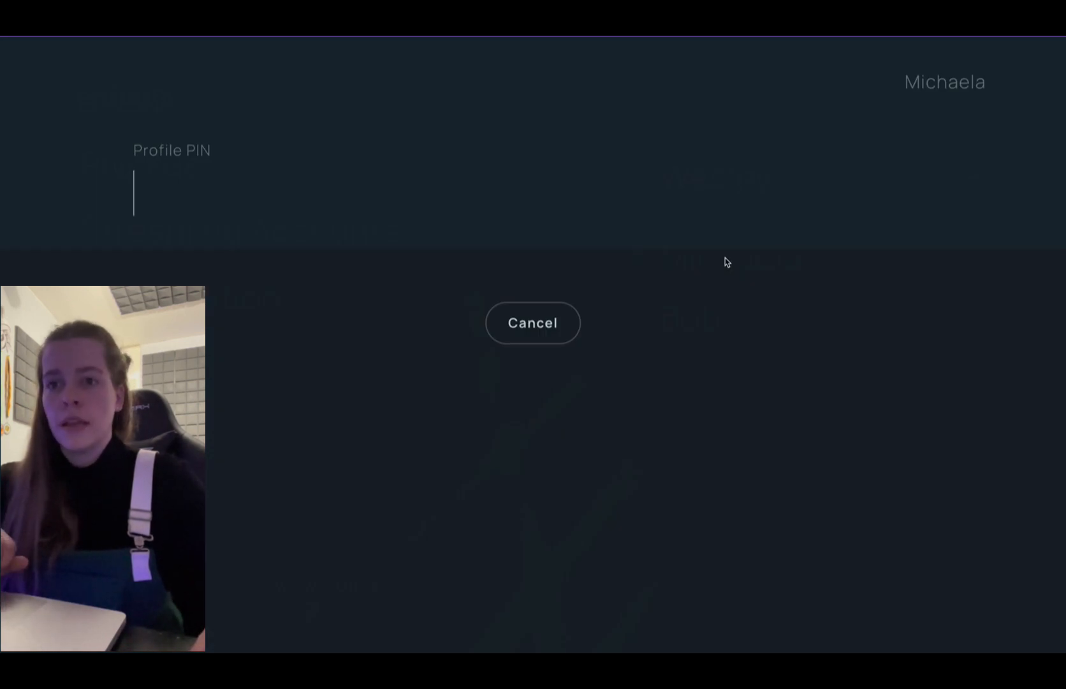
pyautogui.write('1')
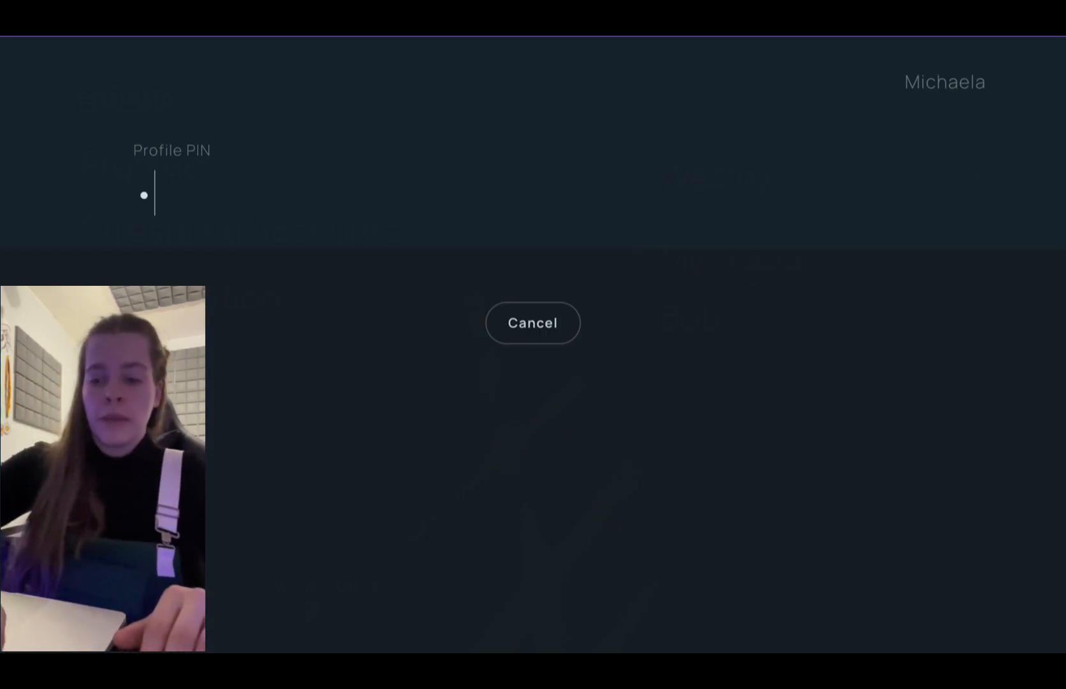
pyautogui.click(533, 323)
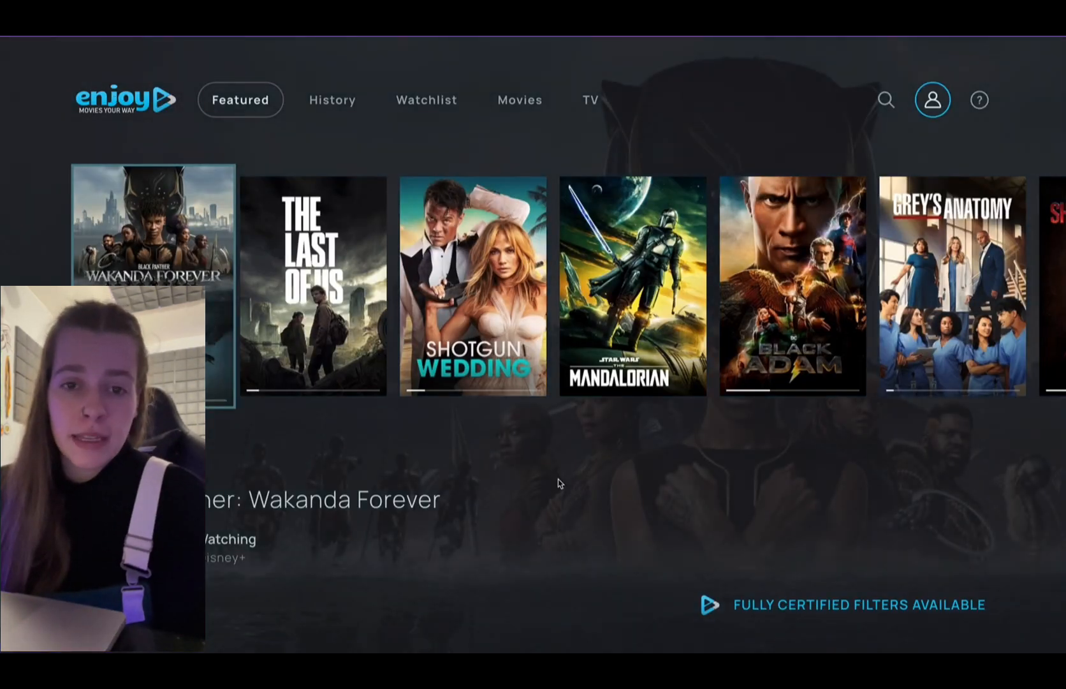
pyautogui.moveTo(612, 439)
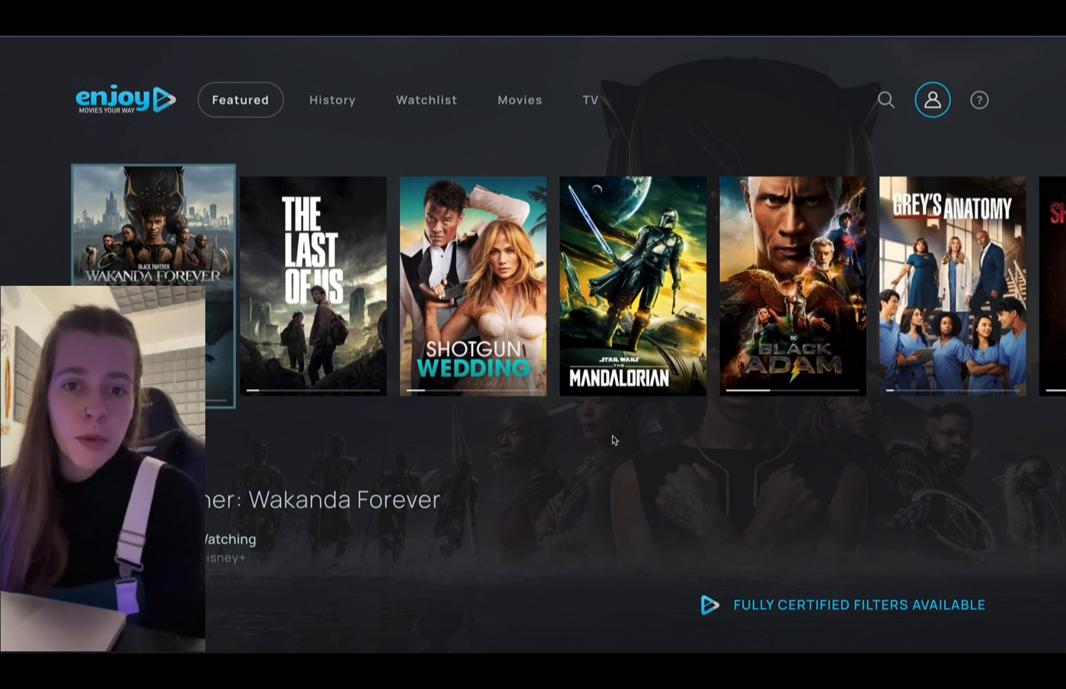